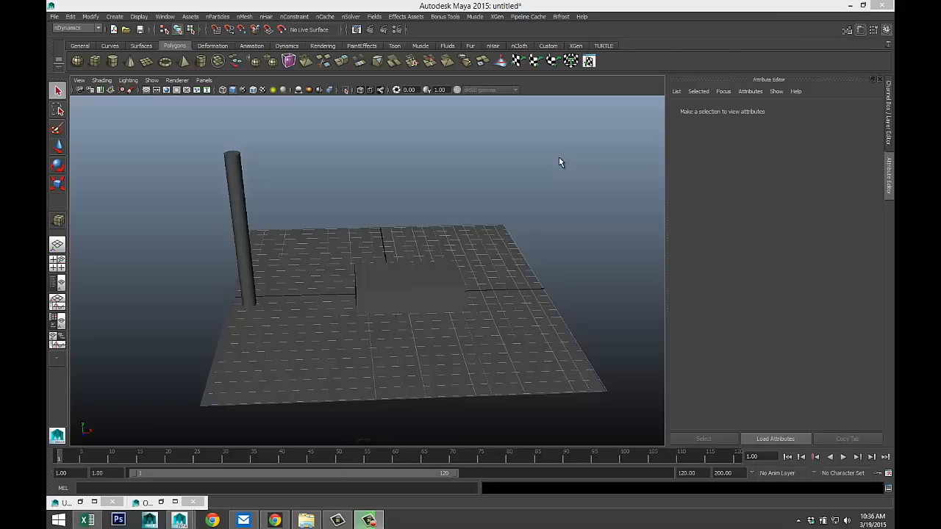
mouse_move(535, 216)
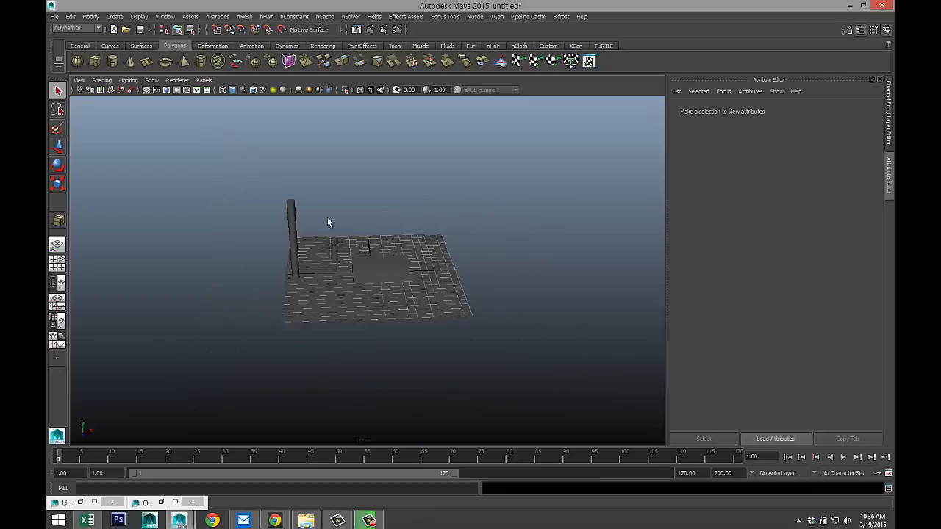
Step: Create the polygon cube with 10 subdivisions in width, height and depth, then view its pCube2 attributes
left_click(379, 269)
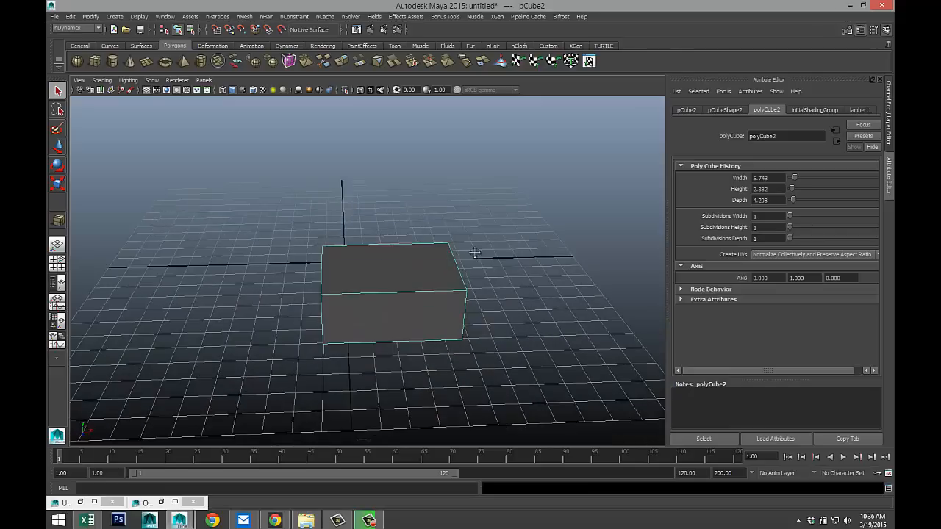
left_click_drag(475, 252, 497, 276)
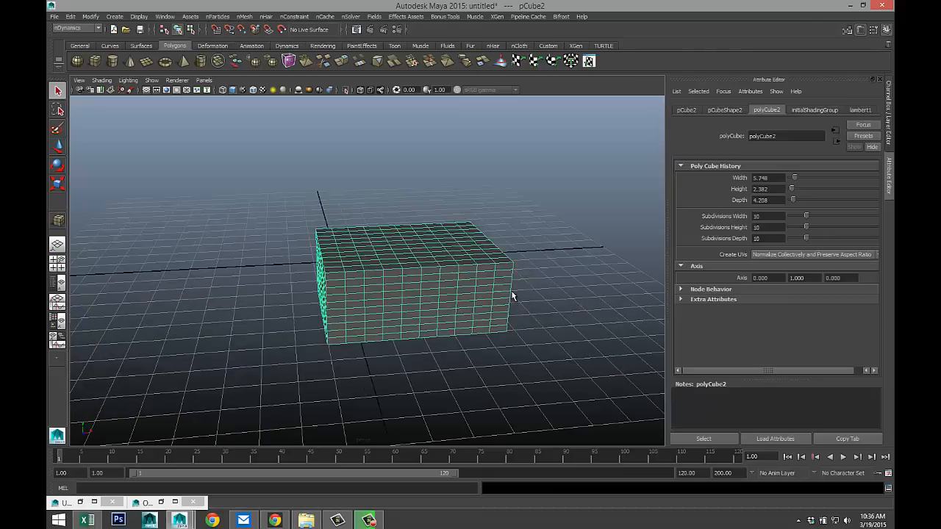
left_click_drag(513, 297, 459, 292)
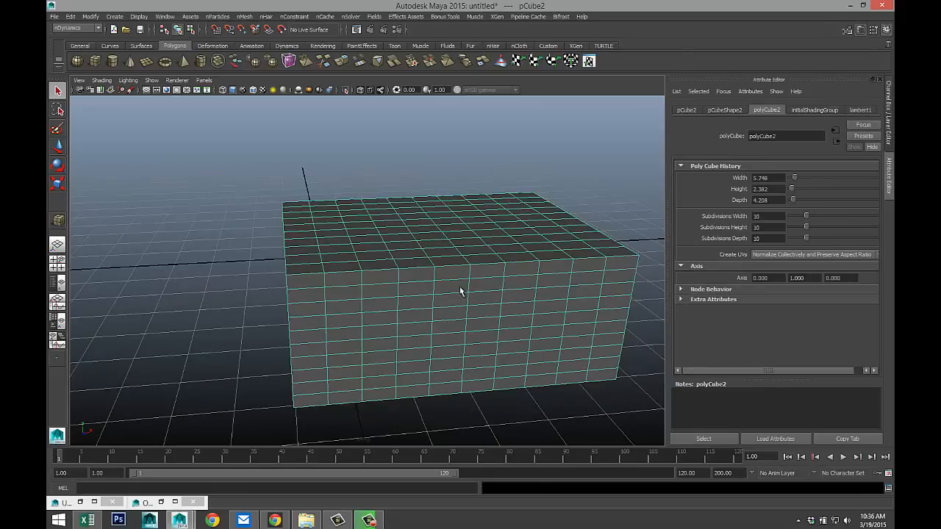
mouse_move(431, 241)
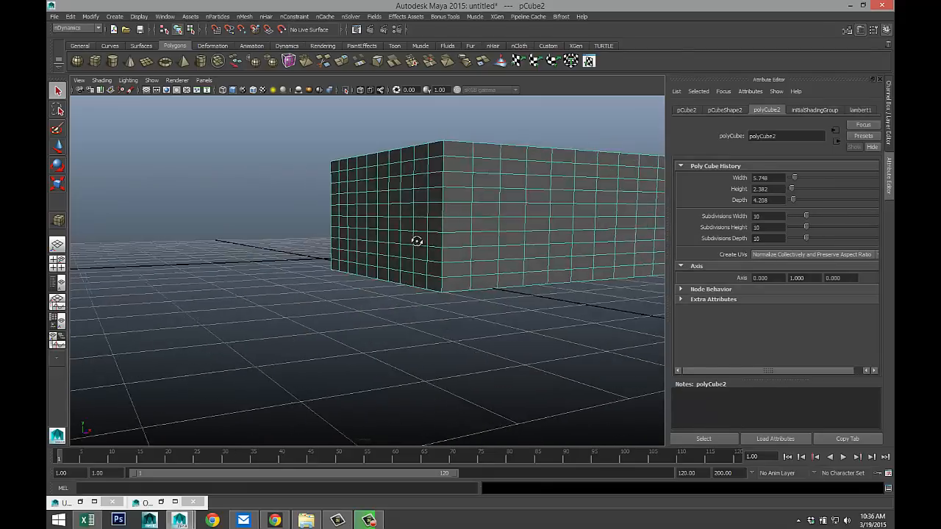
left_click_drag(417, 241, 441, 261)
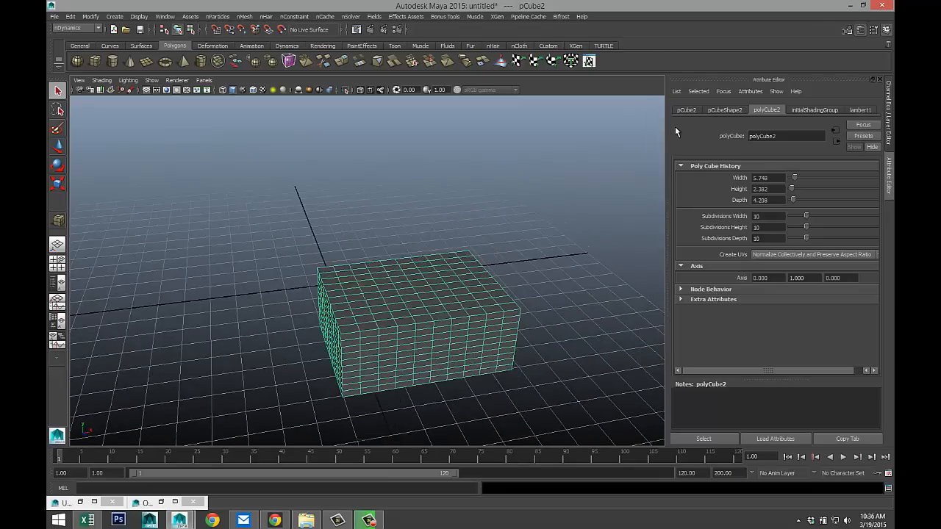
left_click(686, 110)
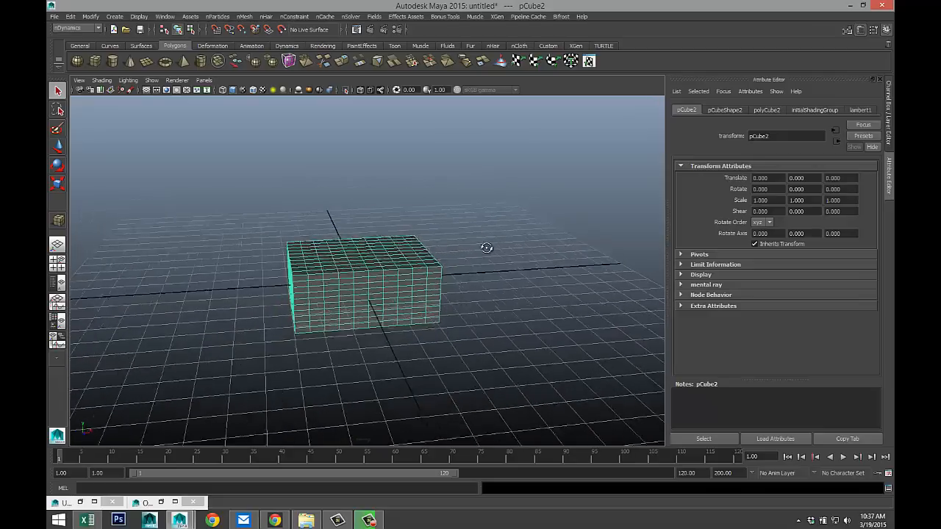
Step: Delete the box's construction history and move it up to Translate Y about 10.6
left_click(70, 16)
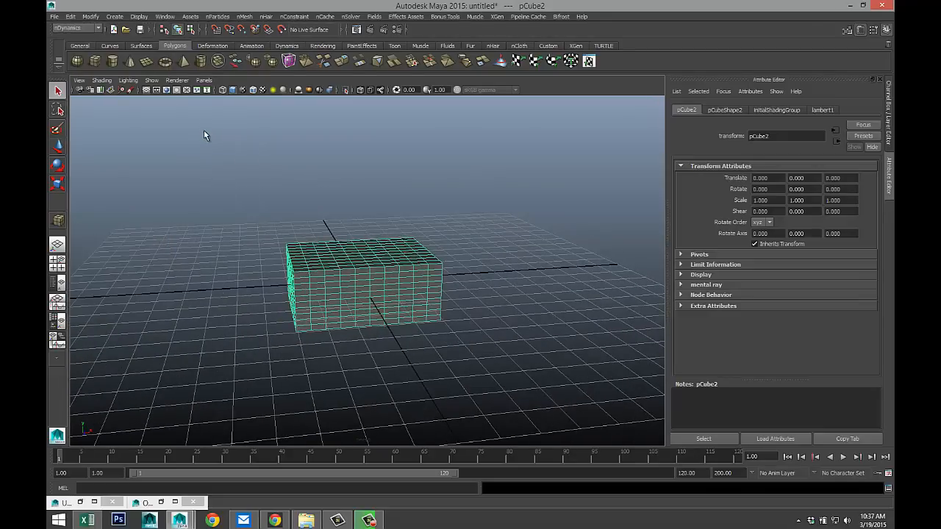
left_click(90, 16)
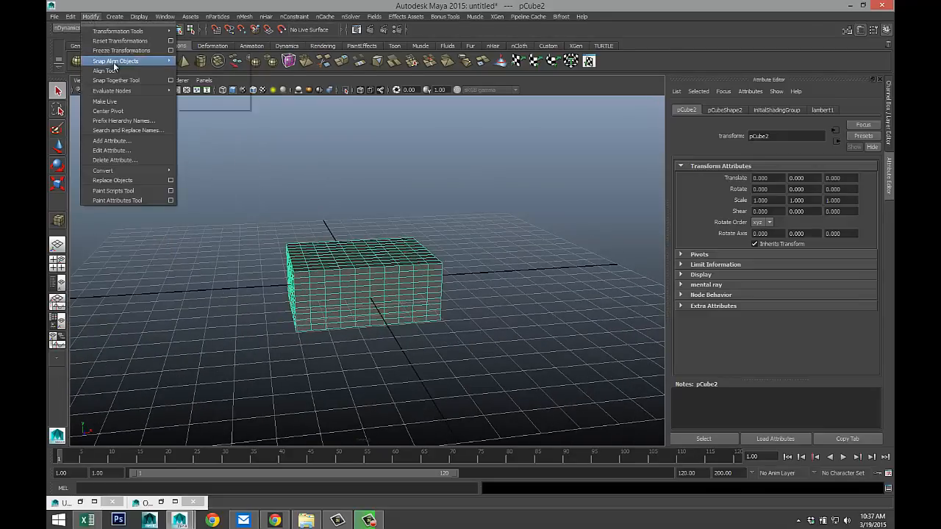
left_click(122, 51)
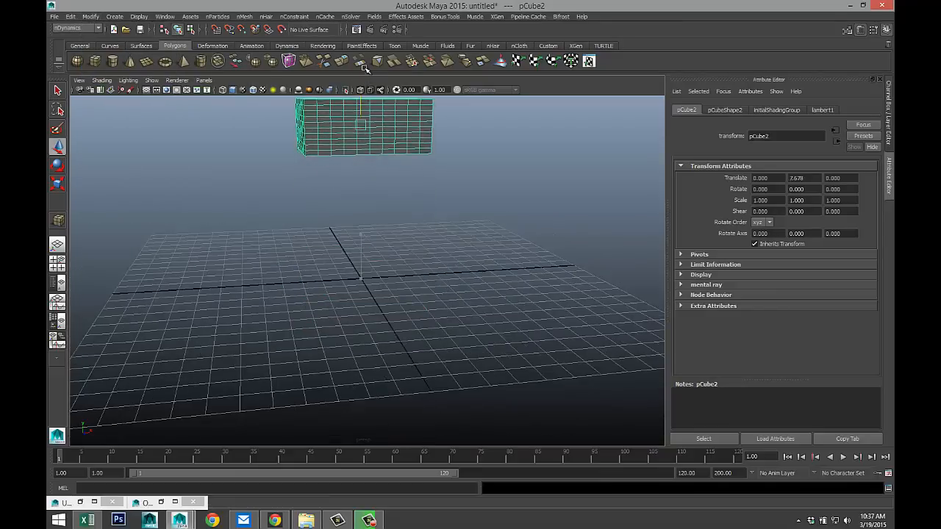
left_click_drag(362, 125, 366, 110)
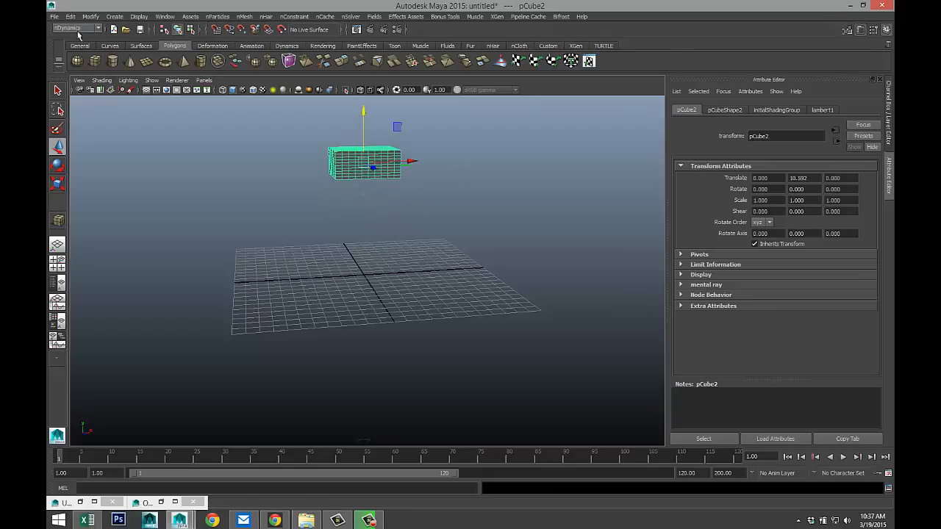
Step: Convert the raised box into nClothShape1 via nMesh > Create nCloth with a new nucleus solver
left_click(244, 16)
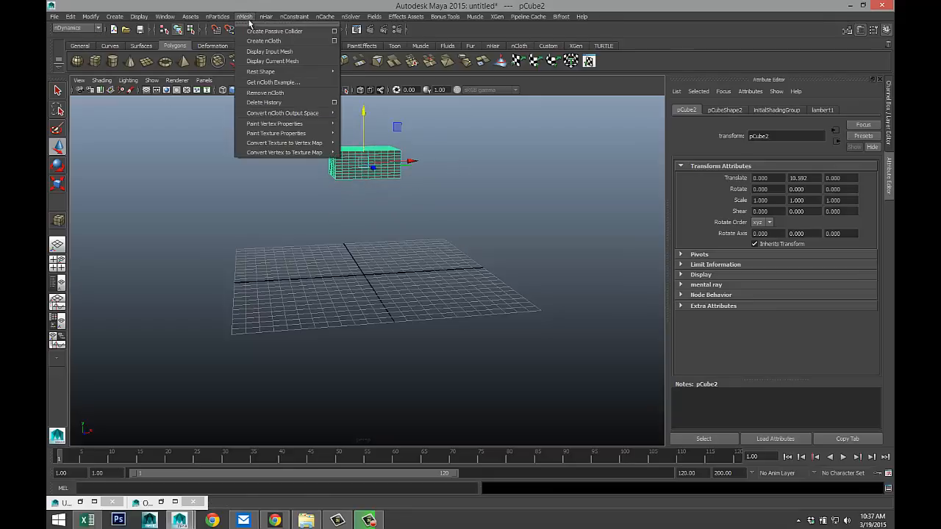
left_click(263, 40)
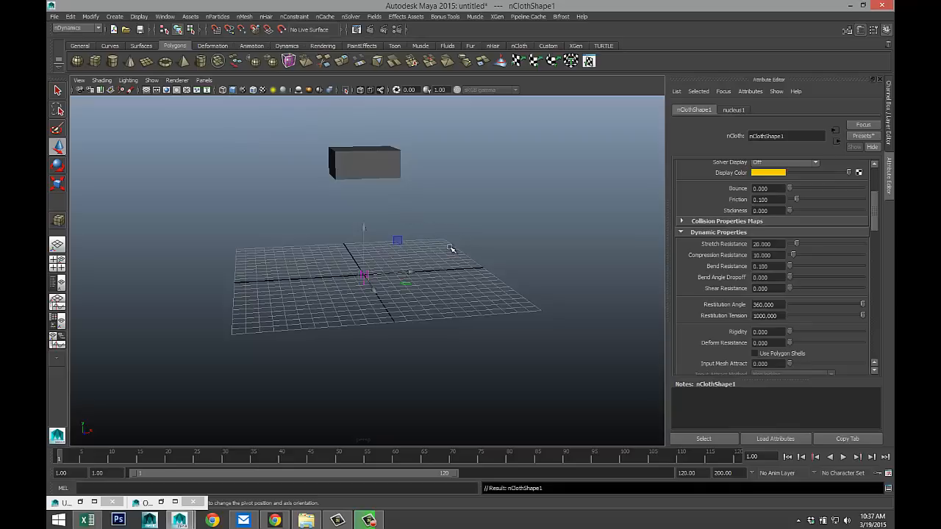
mouse_move(486, 217)
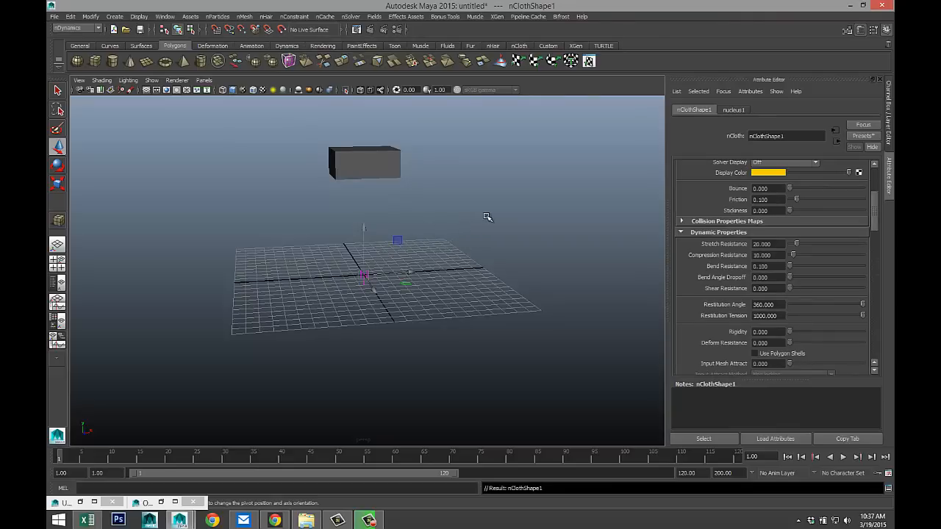
mouse_move(478, 214)
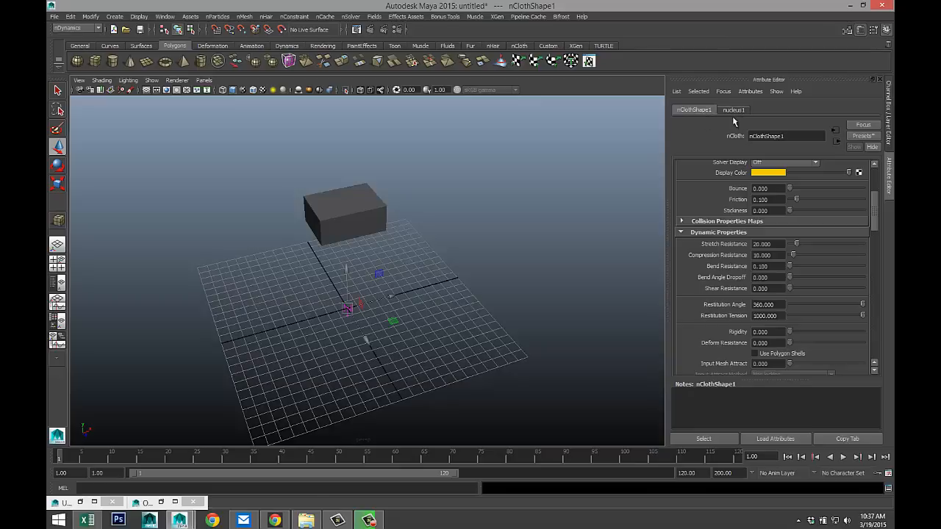
mouse_move(478, 289)
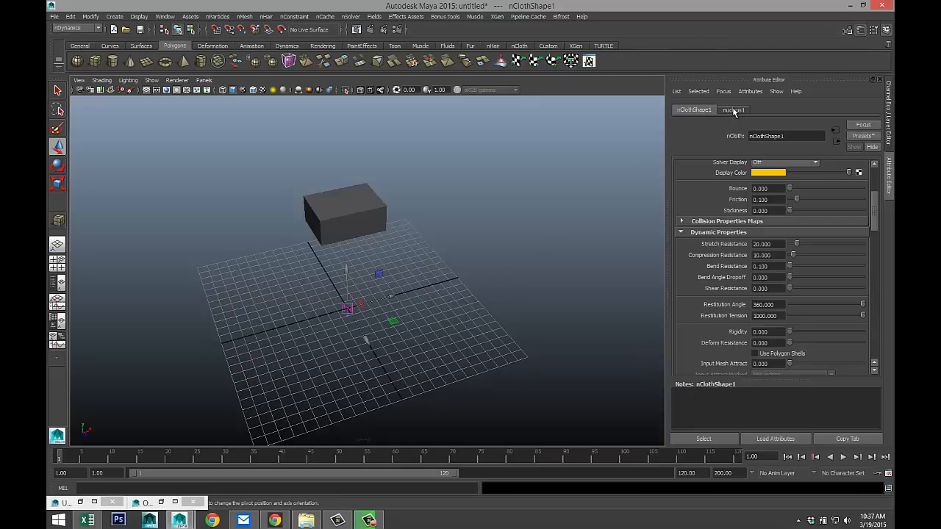
Step: Enable Use Plane under Ground Plane on the nucleus1 solver
left_click(733, 110)
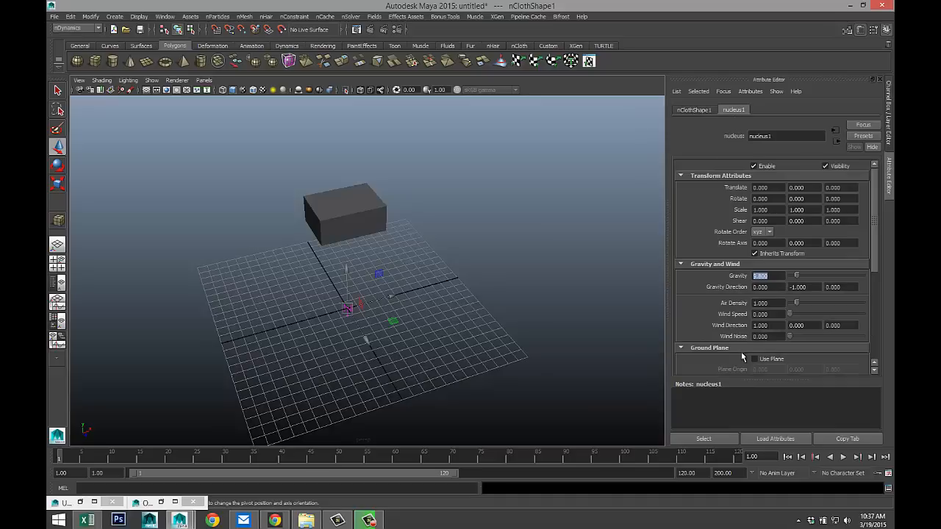
left_click(754, 359)
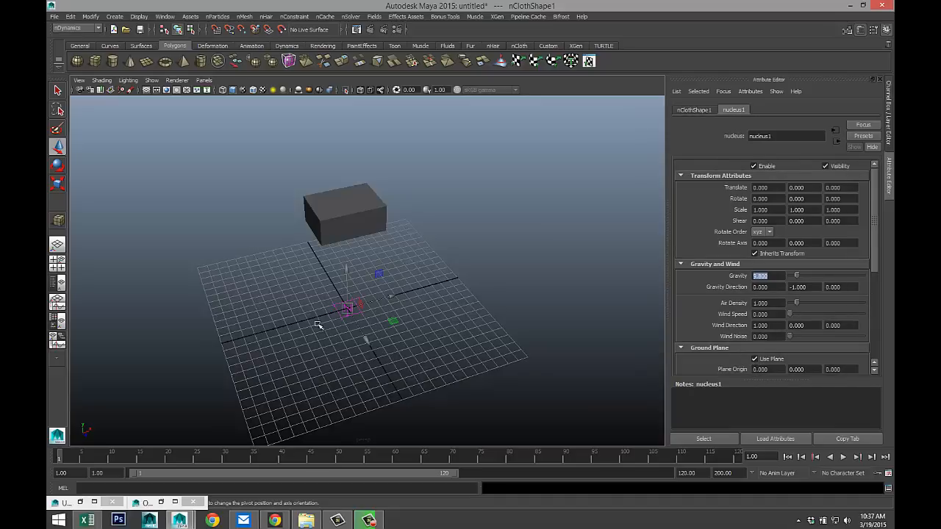
mouse_move(469, 348)
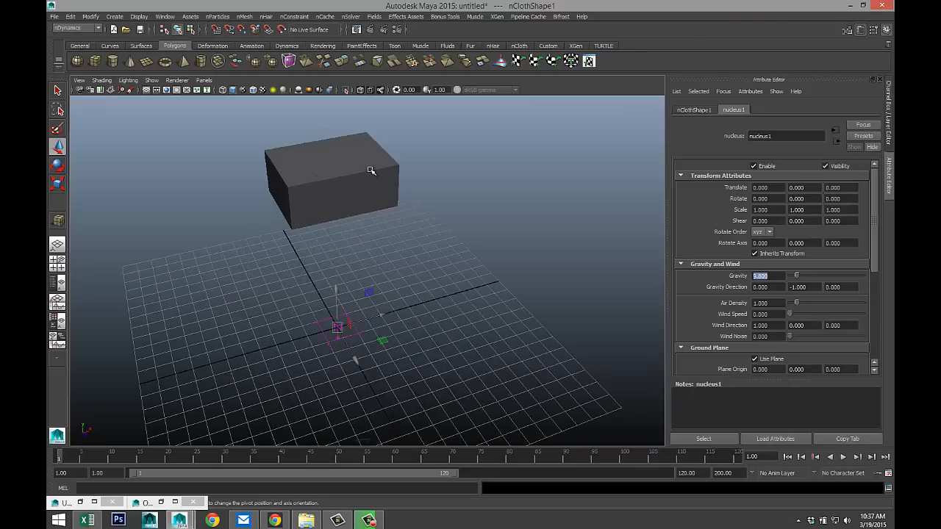
mouse_move(395, 381)
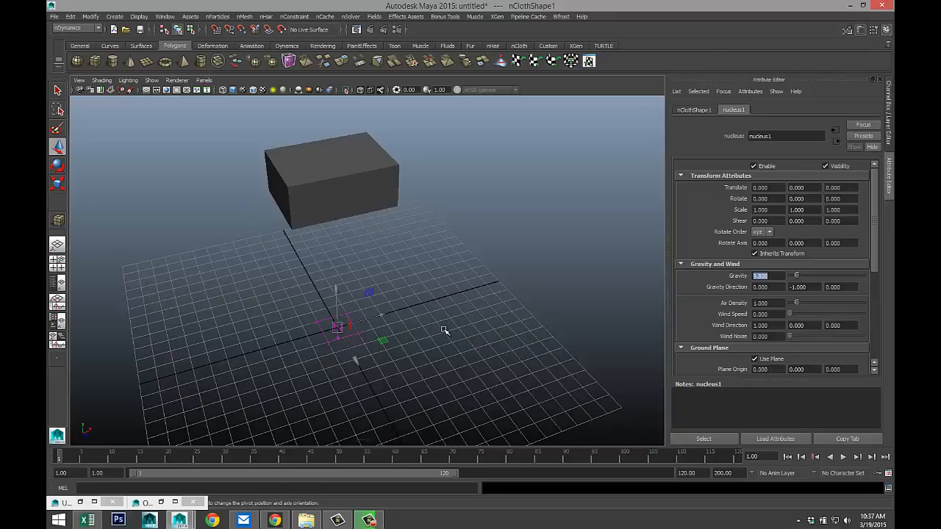
mouse_move(649, 272)
type("200")
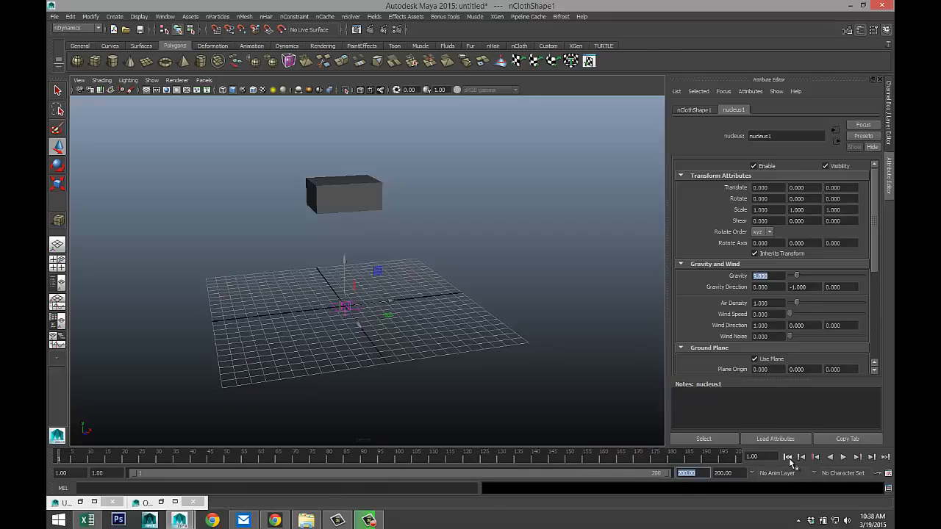
Step: Play the simulation to about frame 81 as the box collapses, inspect the heap, then rewind to frame 1
left_click(844, 457)
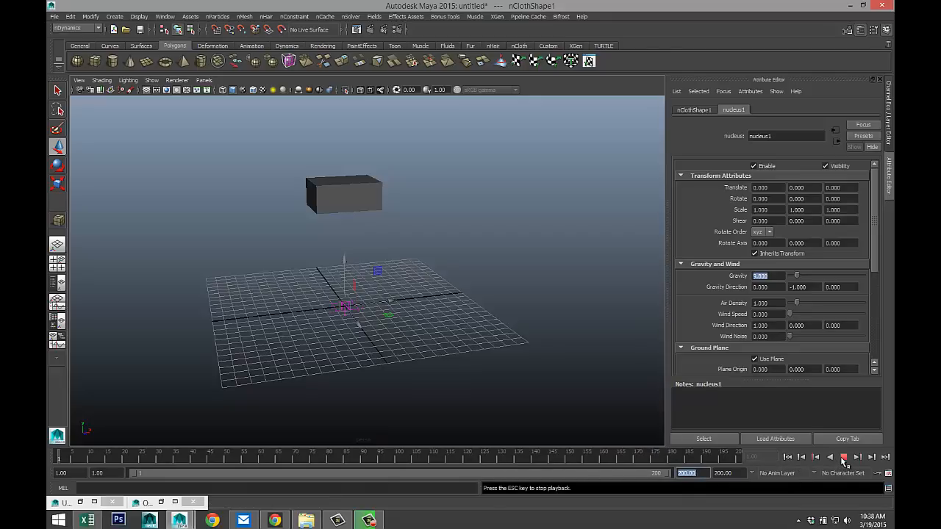
left_click(844, 458)
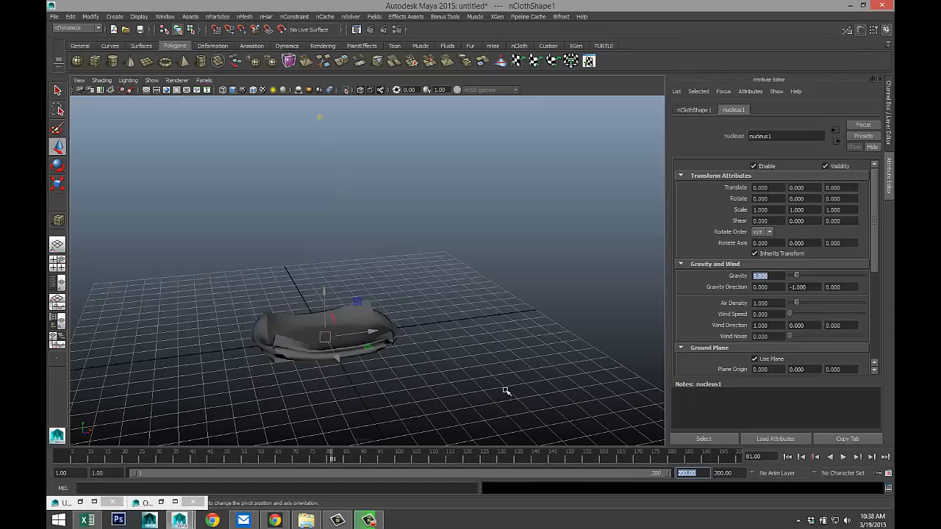
left_click_drag(506, 392, 476, 340)
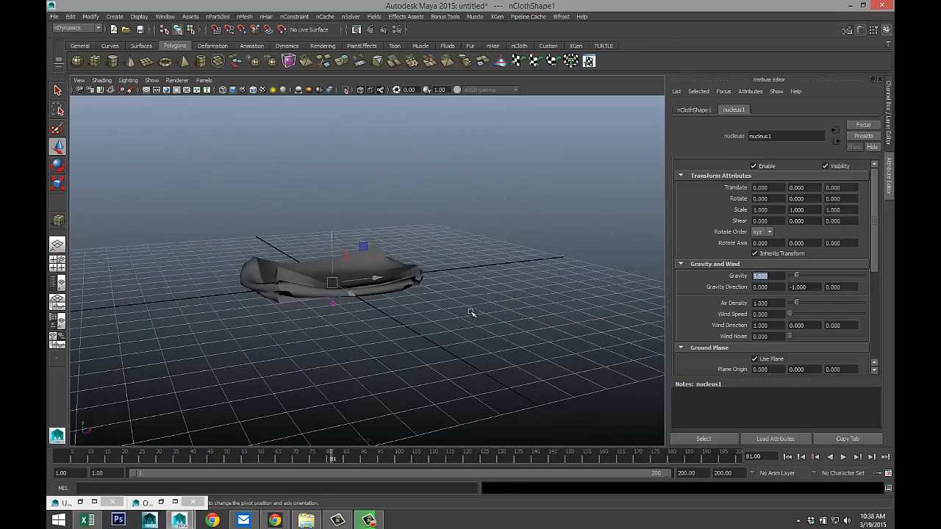
left_click_drag(470, 312, 484, 346)
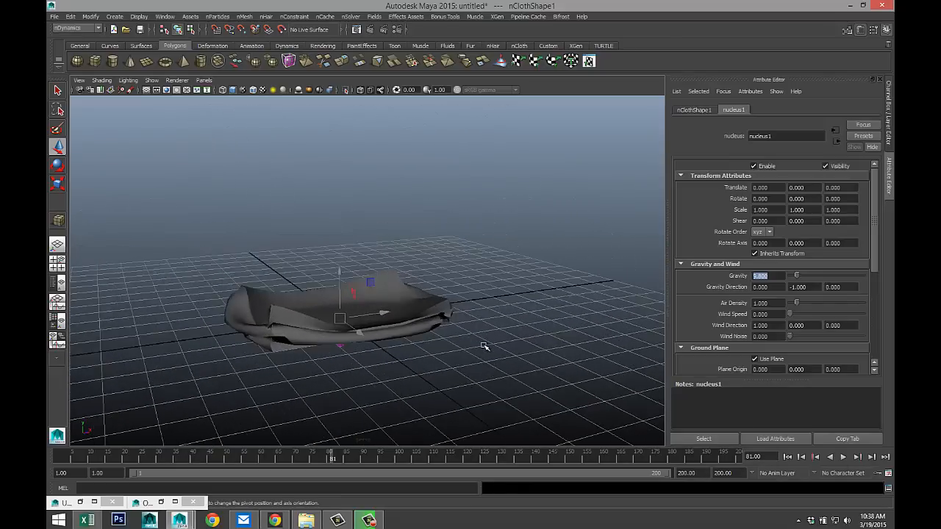
left_click_drag(485, 346, 471, 346)
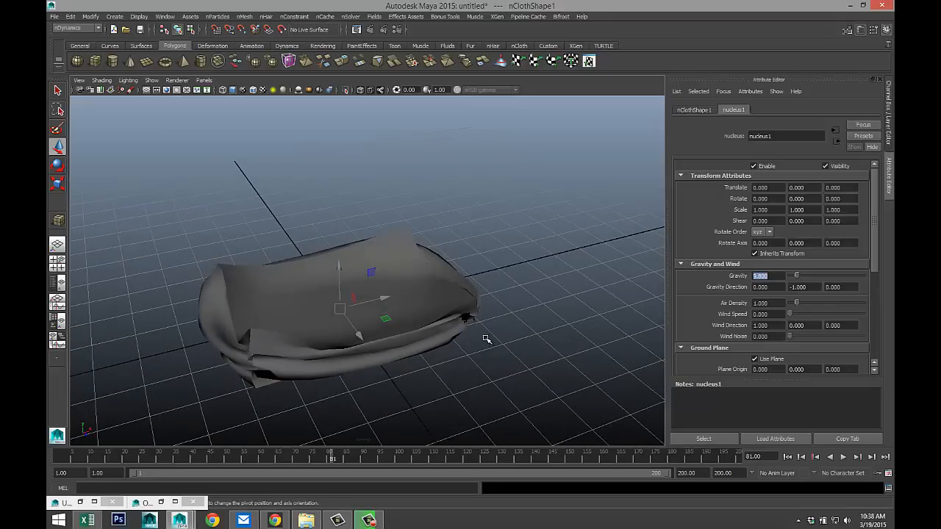
mouse_move(479, 349)
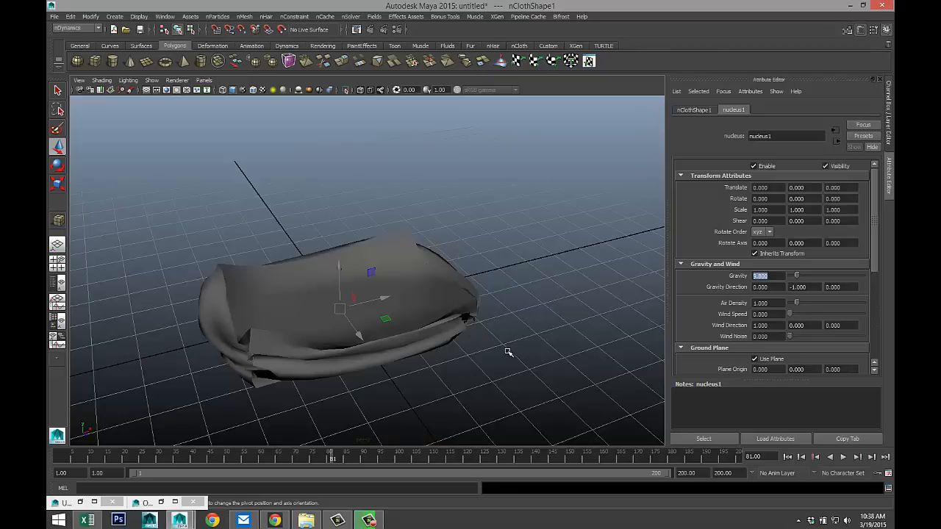
mouse_move(439, 311)
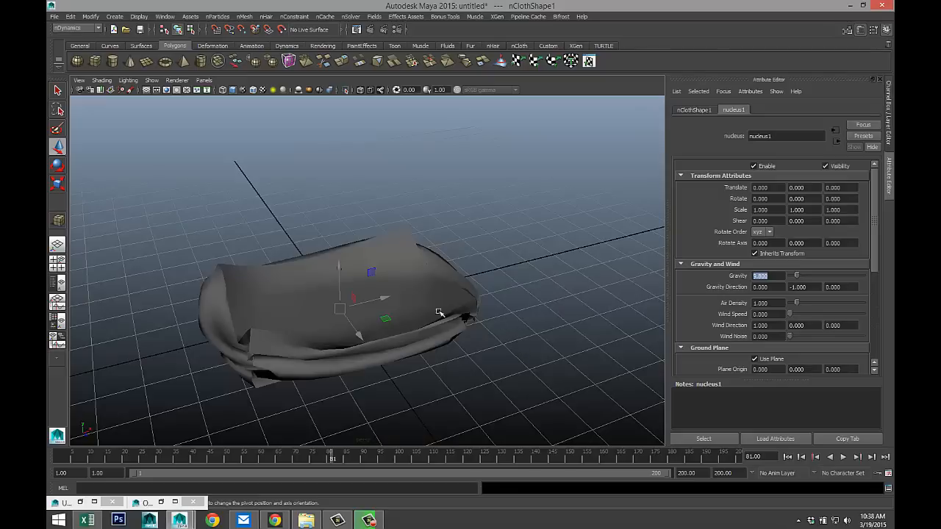
mouse_move(739, 440)
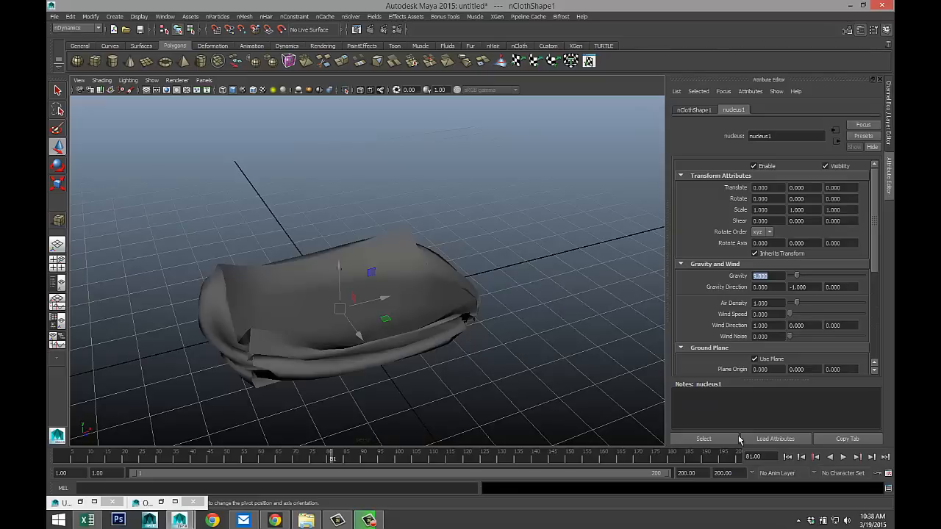
left_click(787, 457)
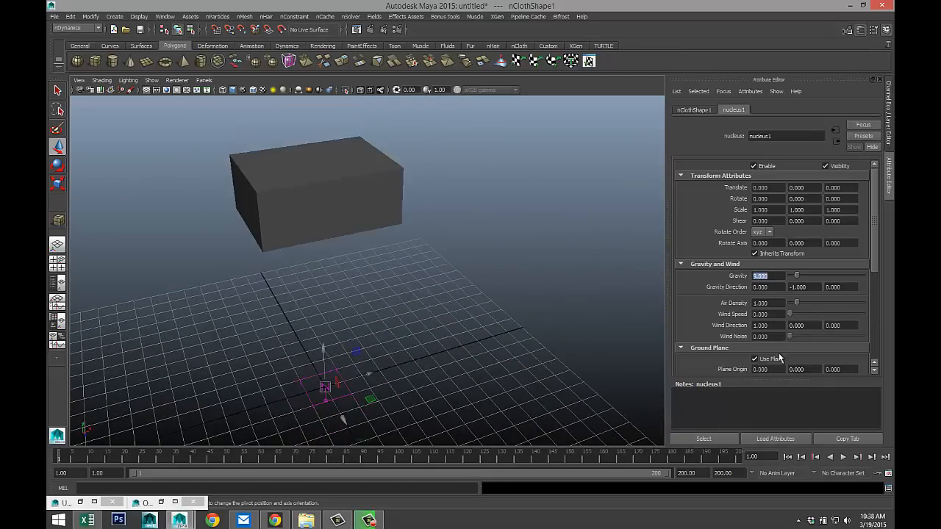
mouse_move(829, 307)
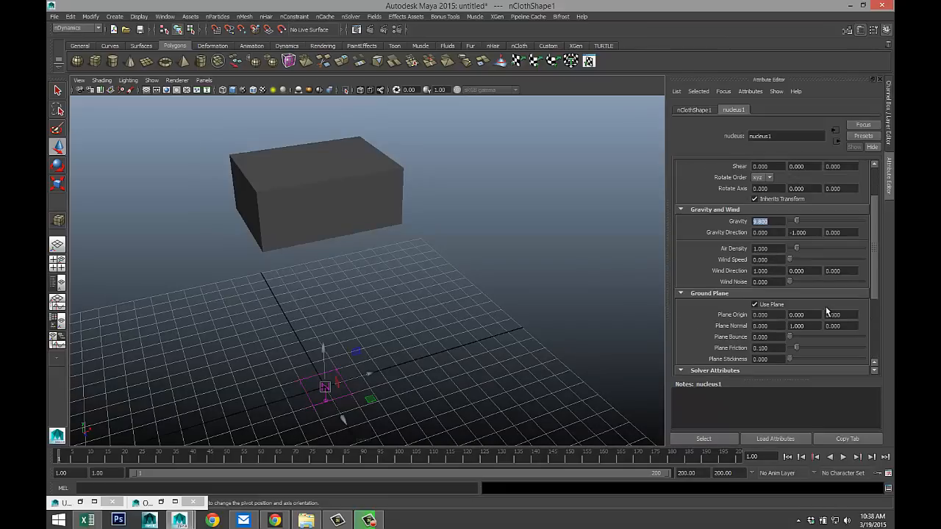
left_click(692, 109)
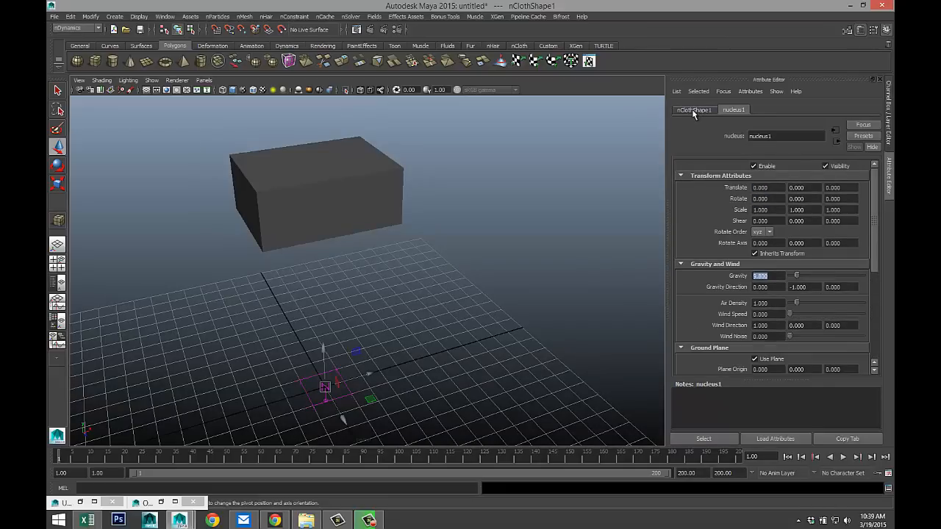
Step: On nClothShape1 set Stretch and Compression Resistance to 200 and Bend Resistance to 30
left_click(692, 110)
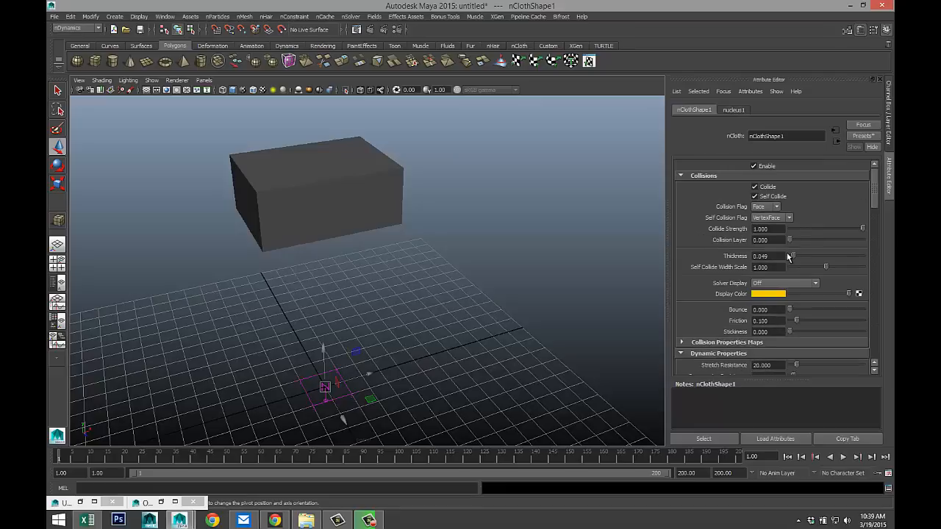
mouse_move(832, 254)
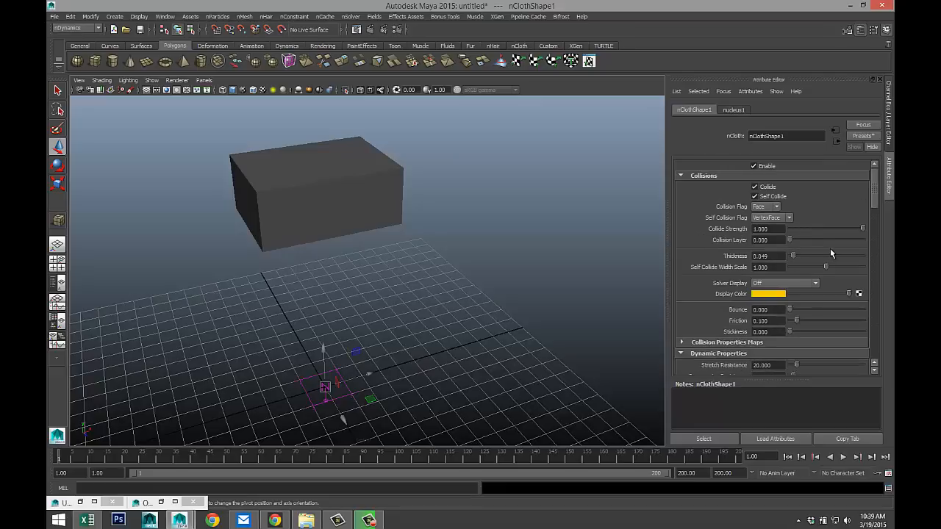
scroll("down", 3)
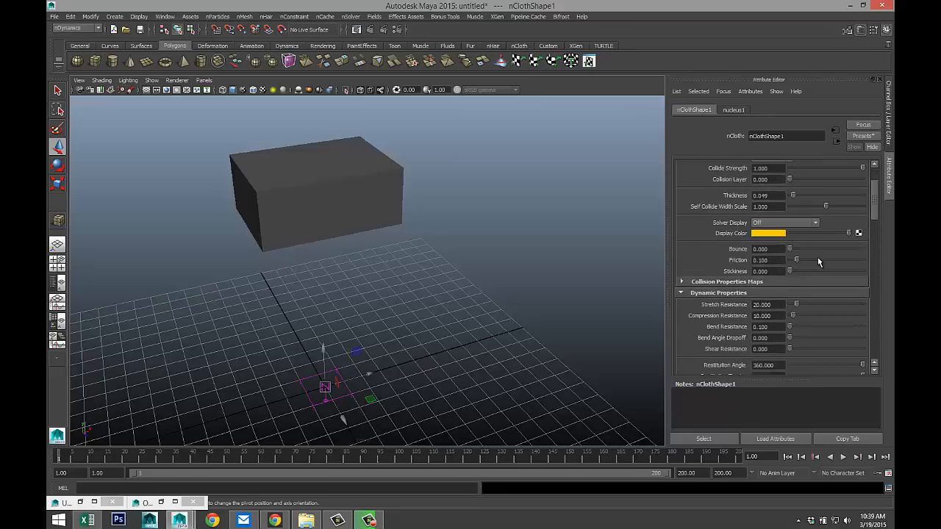
mouse_move(831, 306)
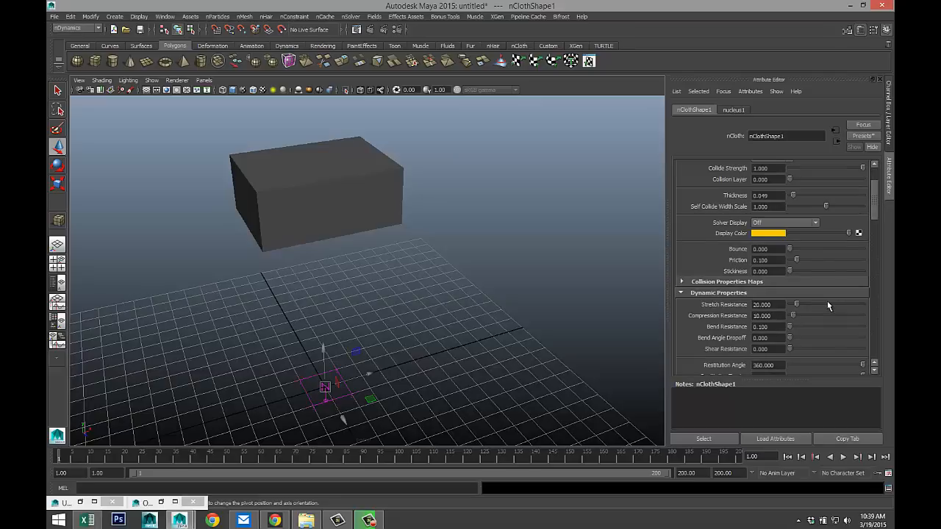
mouse_move(804, 316)
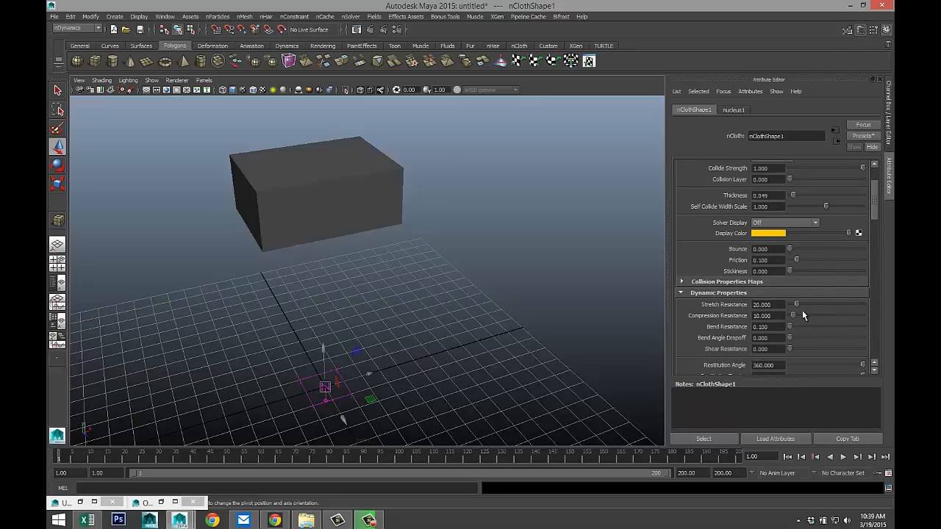
mouse_move(805, 300)
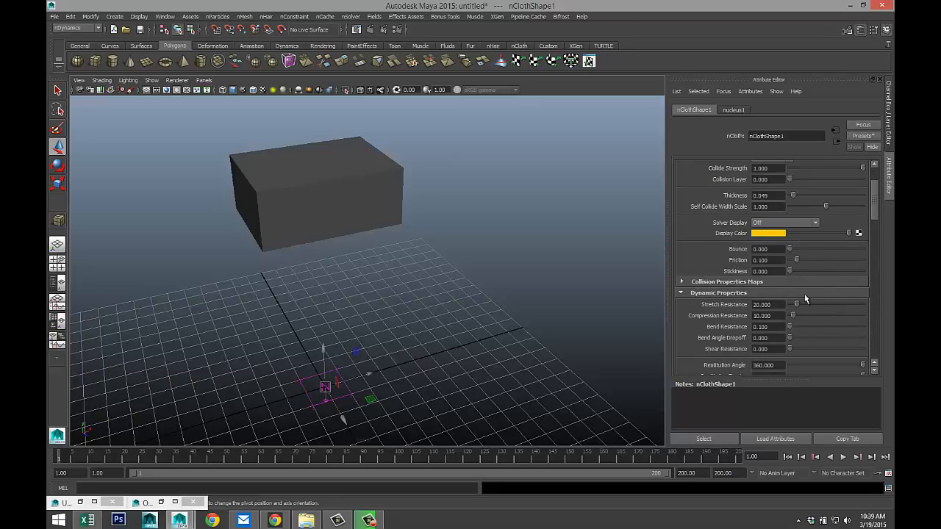
left_click(769, 305)
type("2")
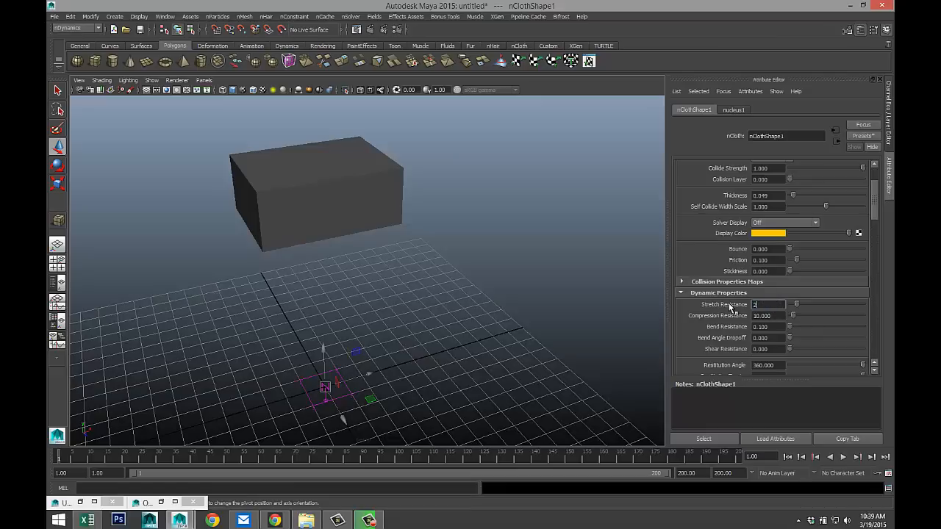
type("00.000")
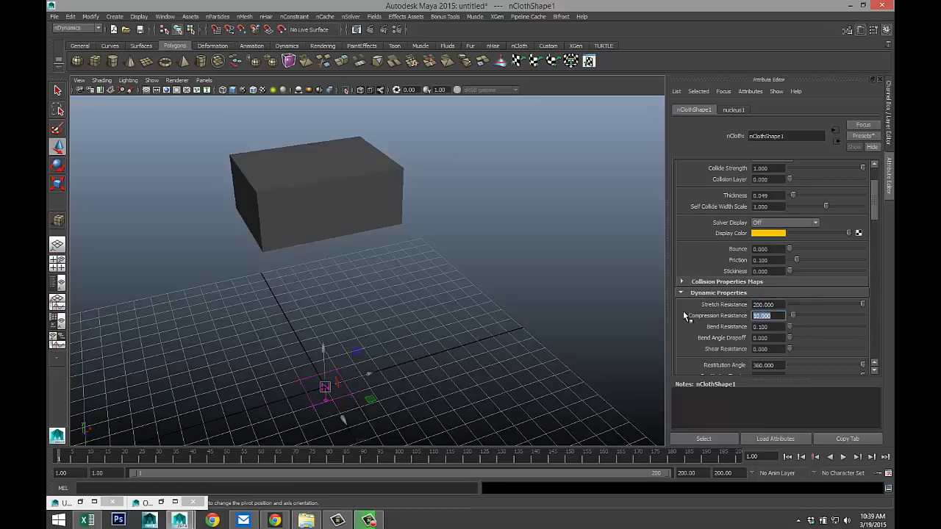
type("200")
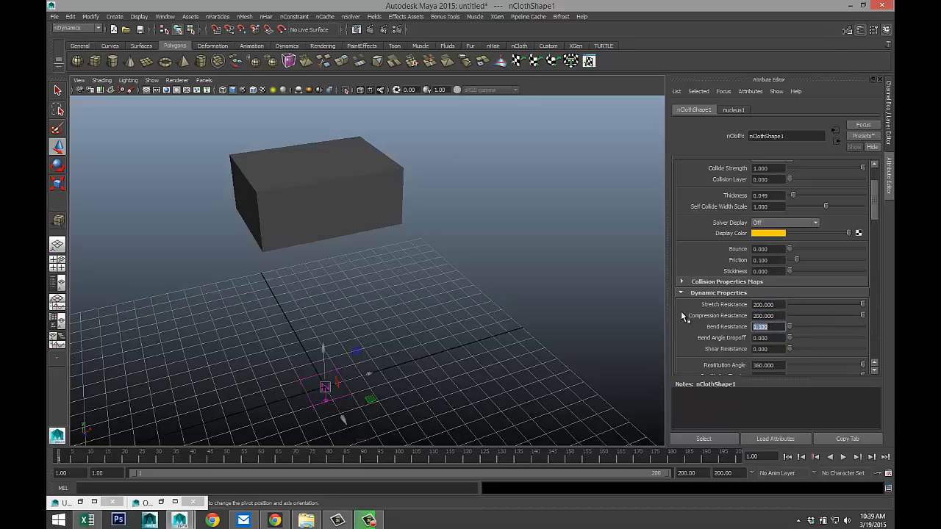
type("30")
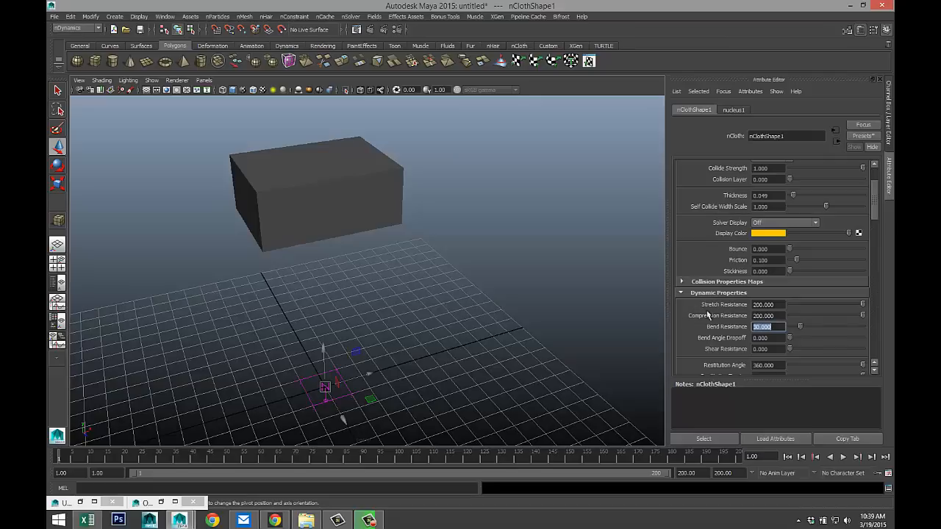
Step: Set Restitution Angle 4, Bend Angle/Tension as given, and Deform Resistance to a negative value (-100)
scroll("down", 3)
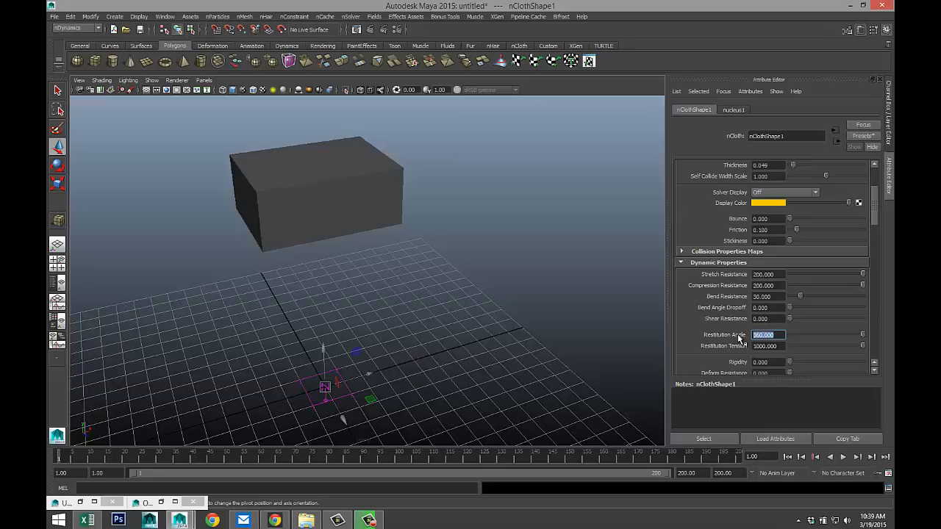
type("4")
left_click(768, 346)
type("2000")
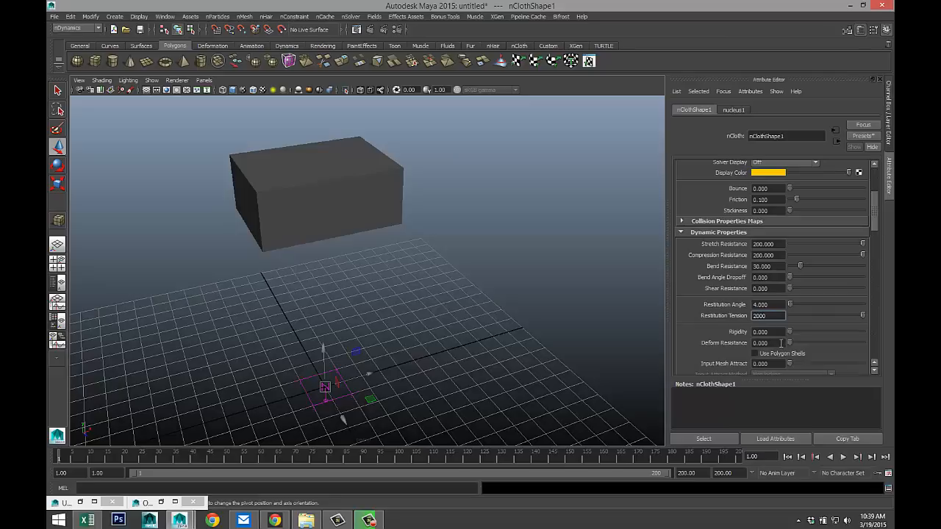
left_click(768, 343)
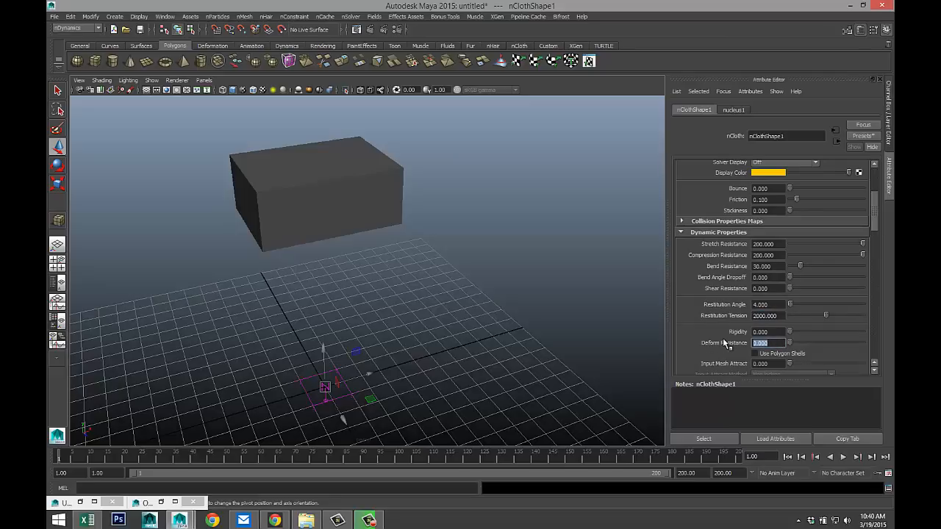
type("-10")
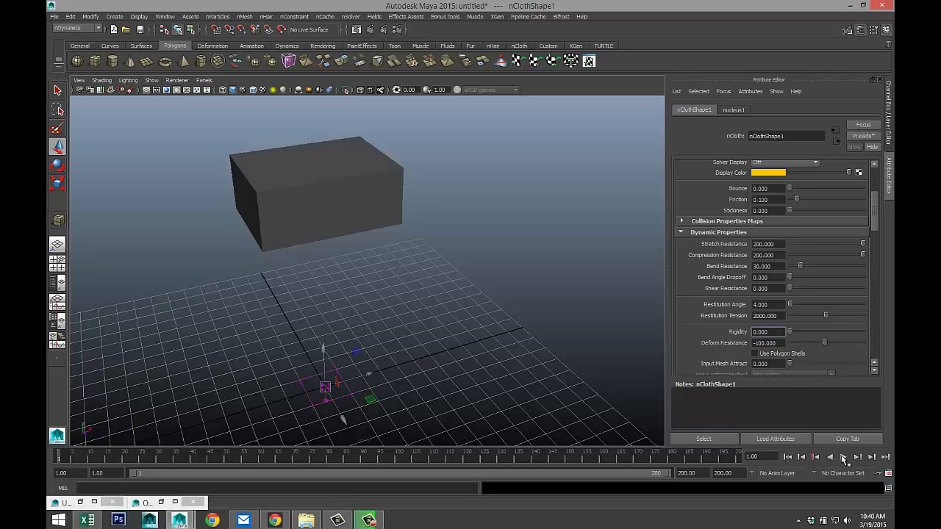
Step: Play the stiffened cloth simulation and watch the box sag onto the grid from an orbited view
left_click(843, 457)
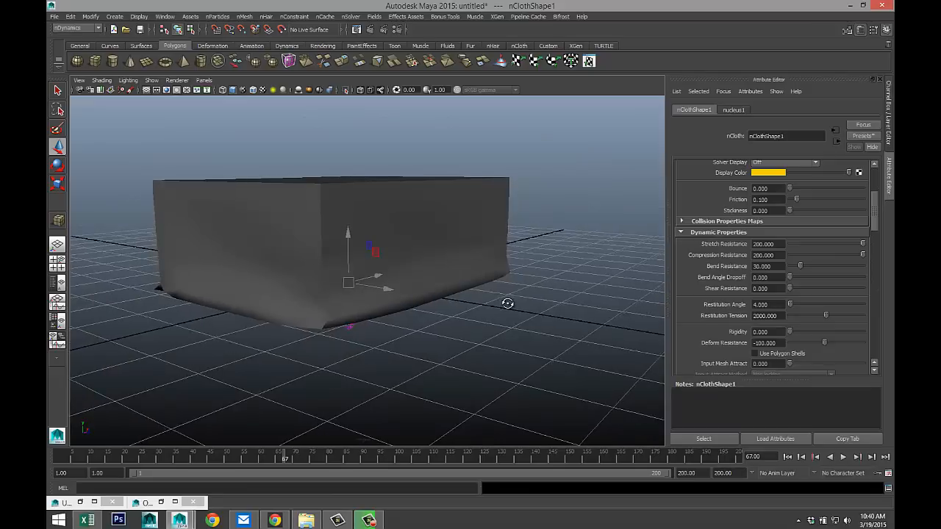
left_click_drag(508, 303, 511, 324)
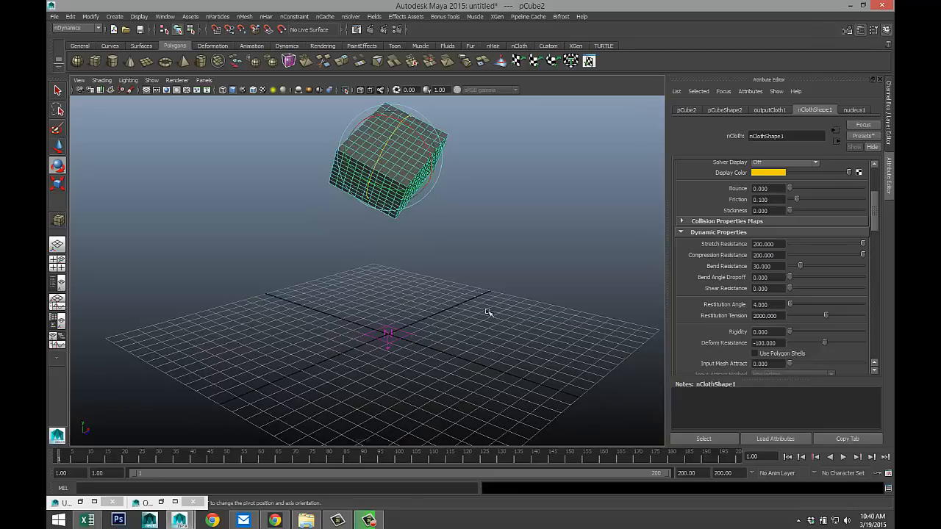
Step: Play and pause the simulation twice, running to about frame 198 so the box crumples and keeps its dent
left_click(843, 457)
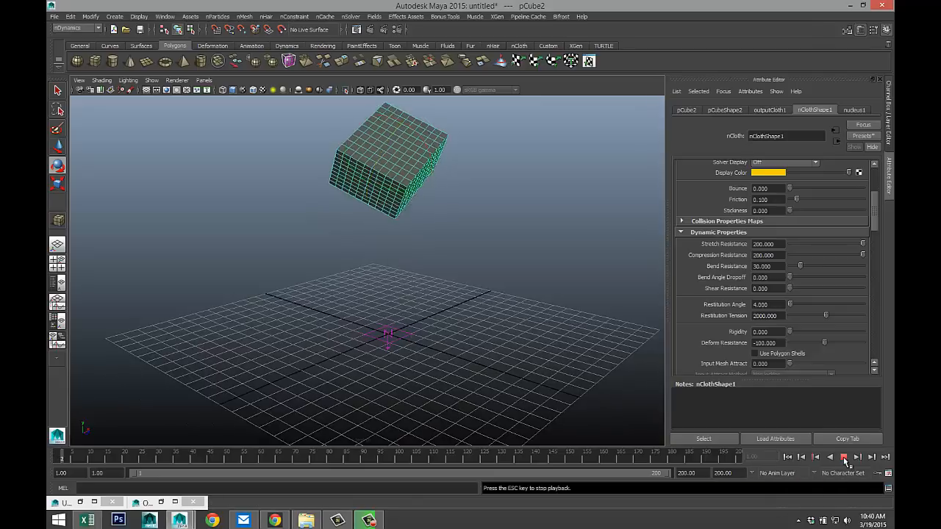
left_click(844, 457)
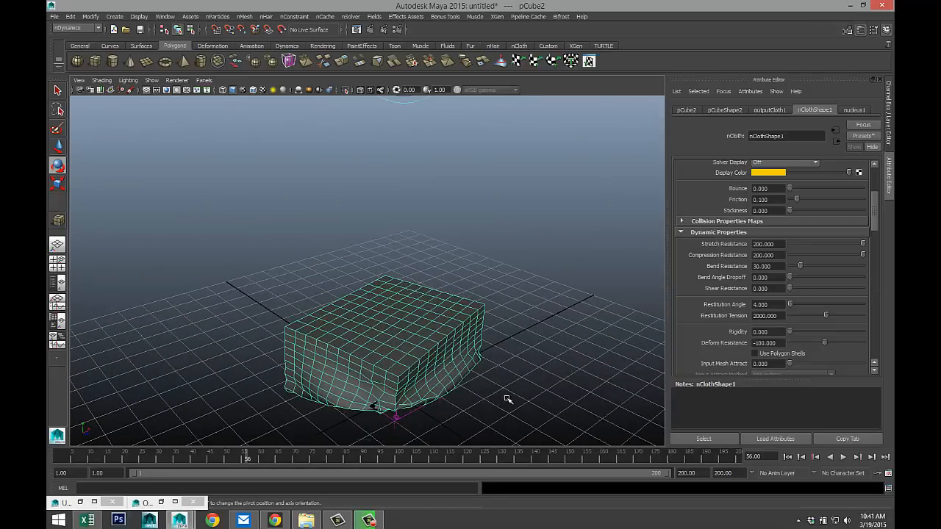
left_click(843, 457)
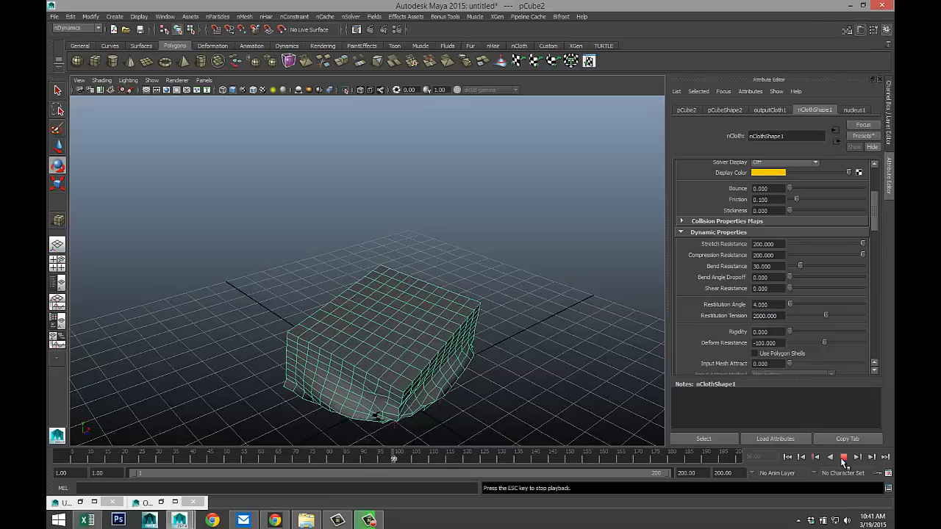
left_click(844, 457)
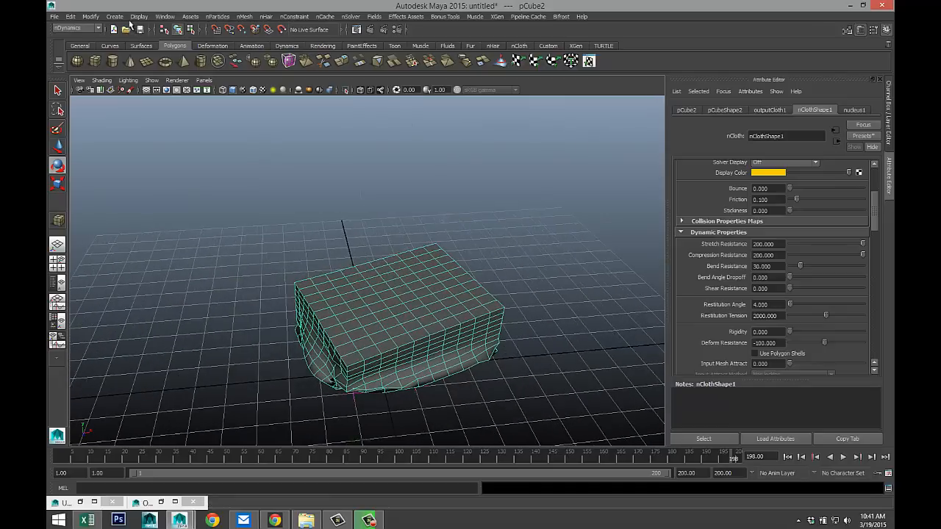
Step: Delete the settled box's history and freeze its transformations so frame 198 becomes its zero state
left_click(139, 16)
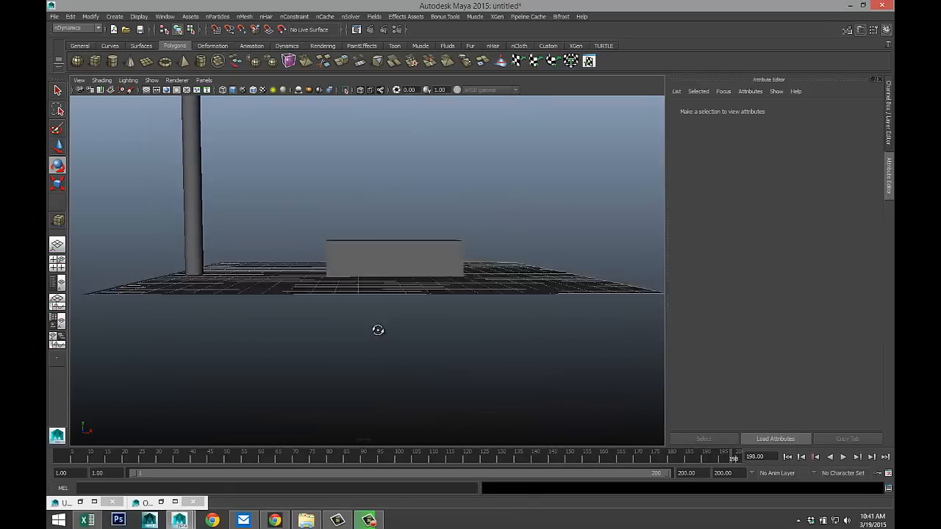
left_click_drag(378, 330, 380, 368)
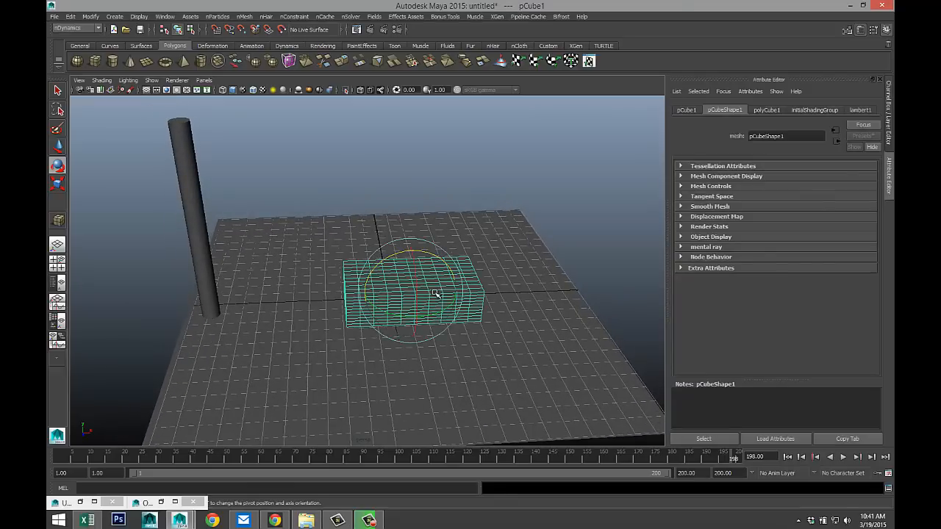
mouse_move(526, 285)
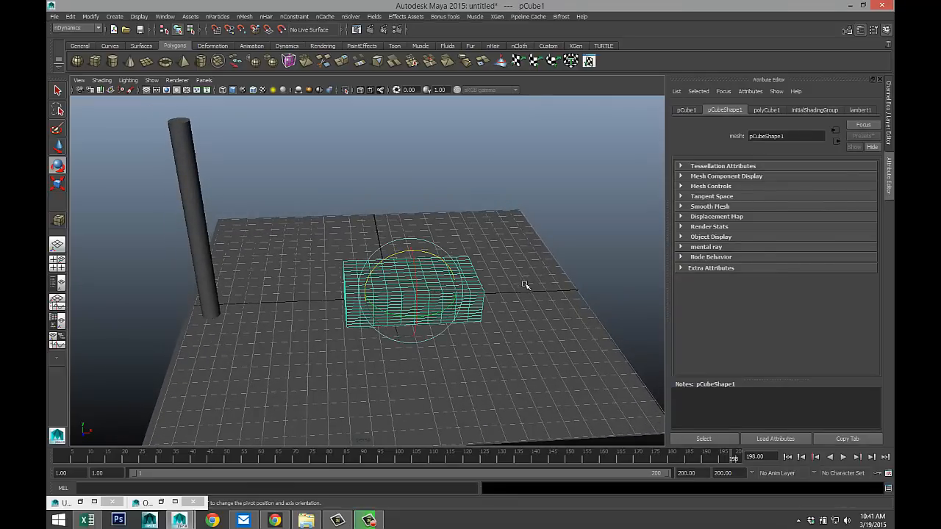
left_click(69, 16)
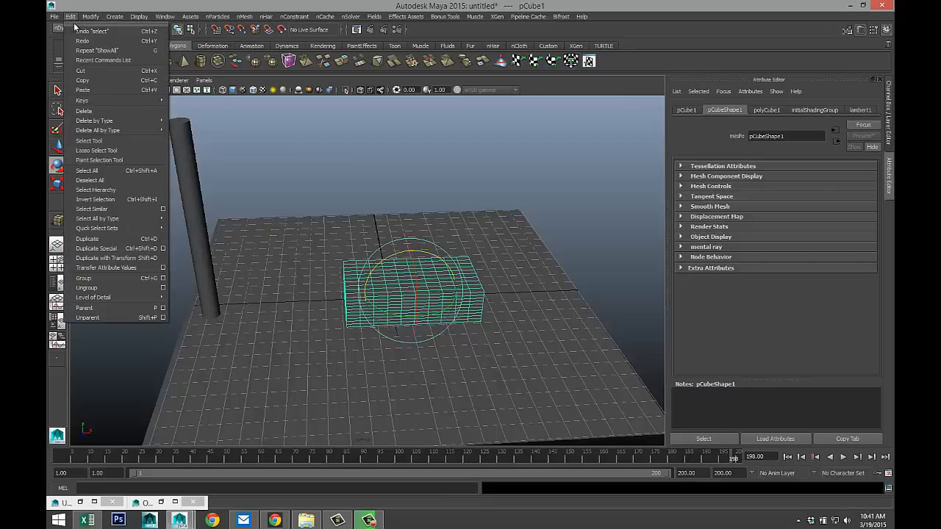
left_click(199, 125)
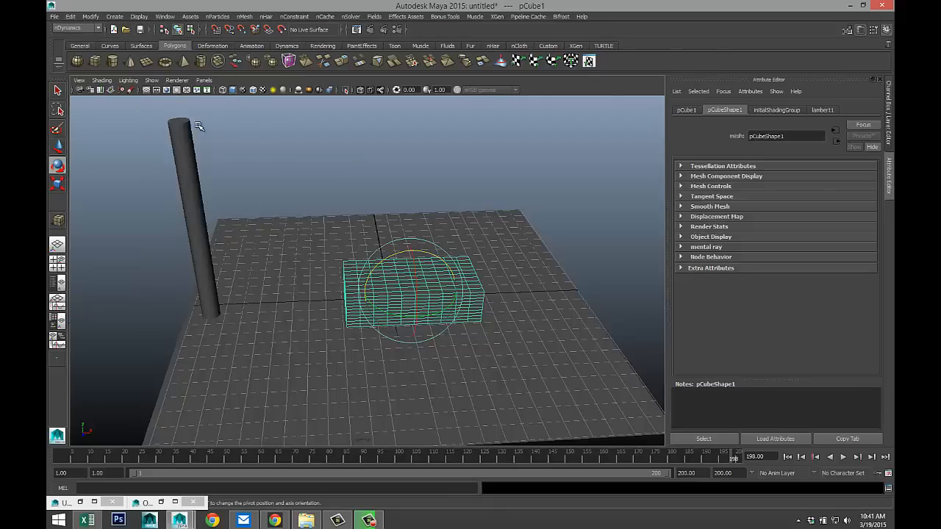
left_click(90, 17)
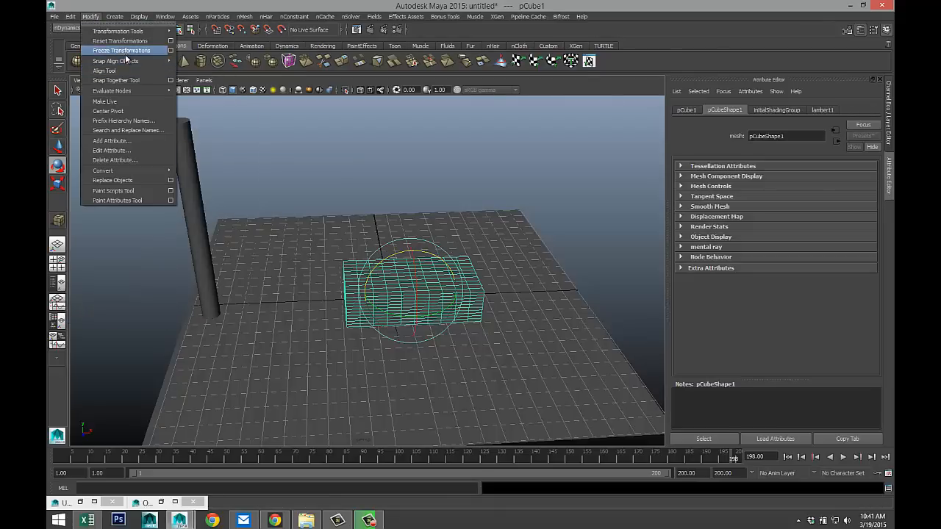
left_click(121, 50)
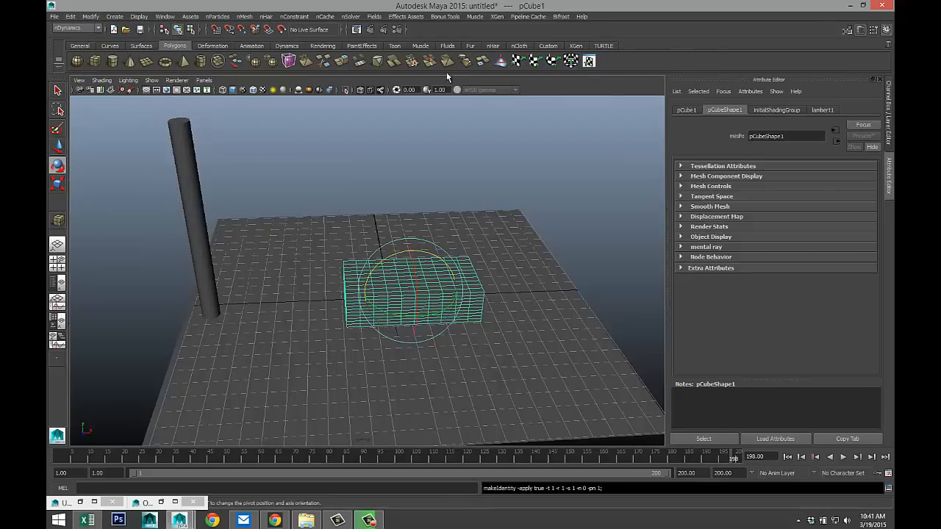
left_click(244, 16)
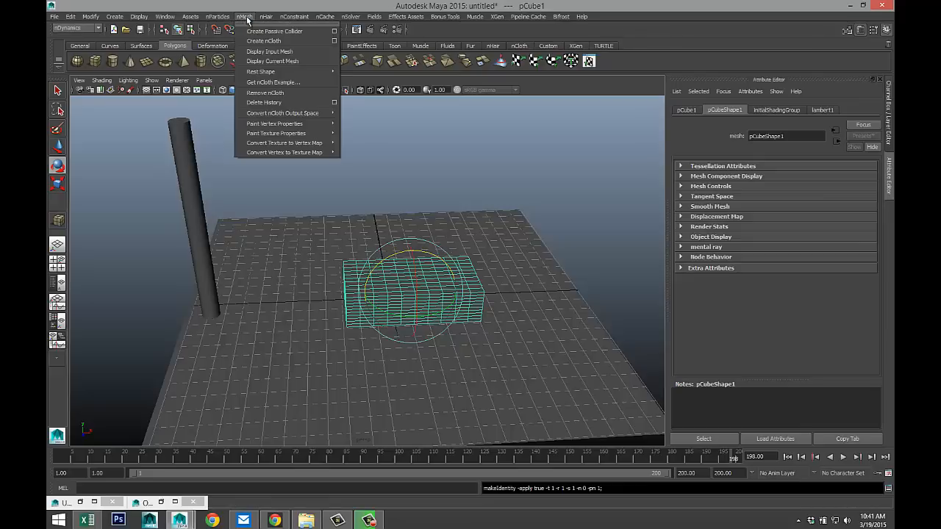
Step: Make pCube1 an nCloth and set stretch/compression 200, bend 30, restitution angle 4, tension 2000
left_click(264, 41)
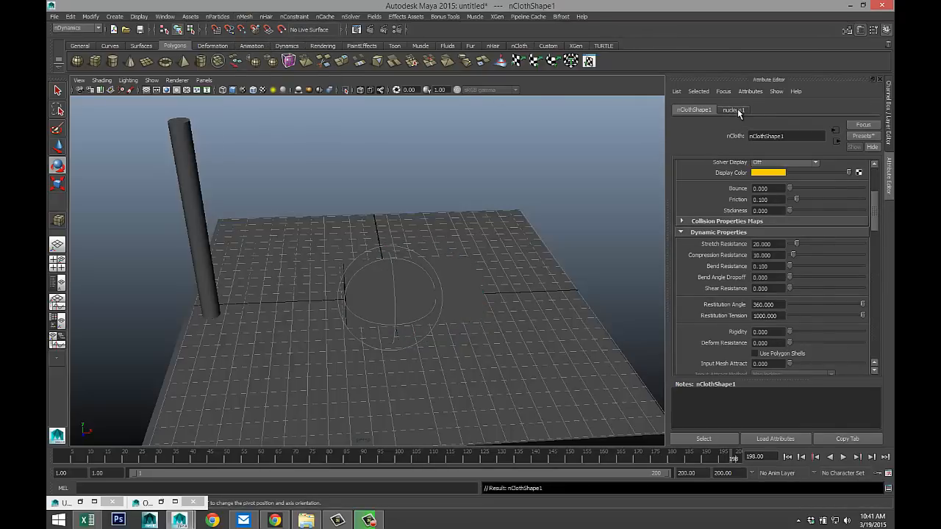
left_click(733, 109)
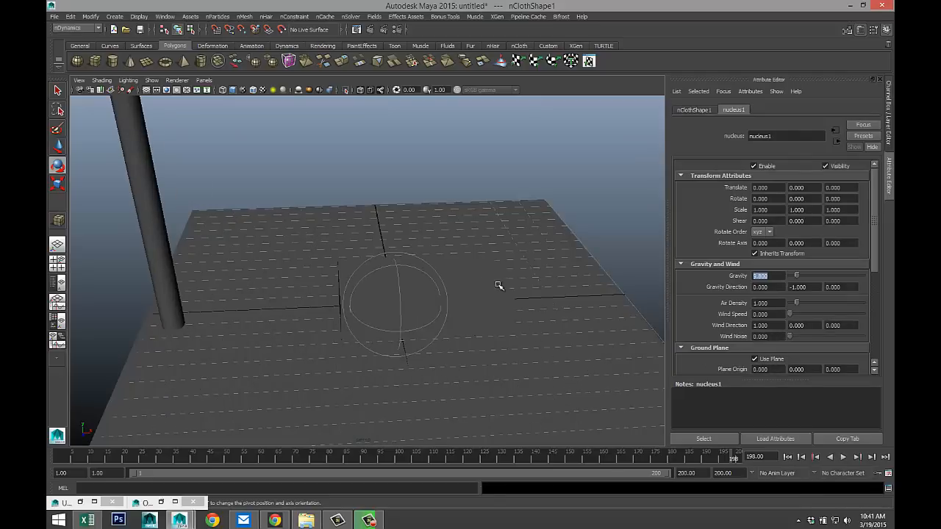
left_click(814, 110)
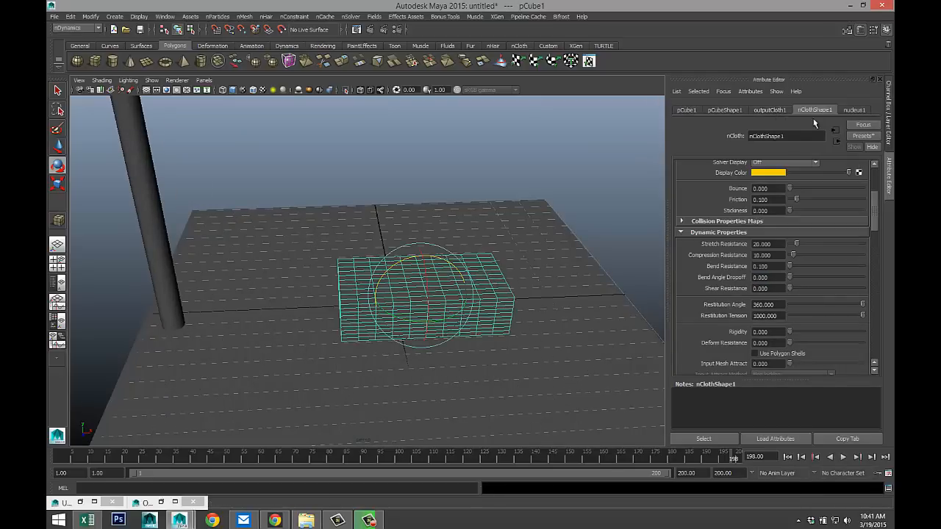
mouse_move(800, 302)
type("2000.000")
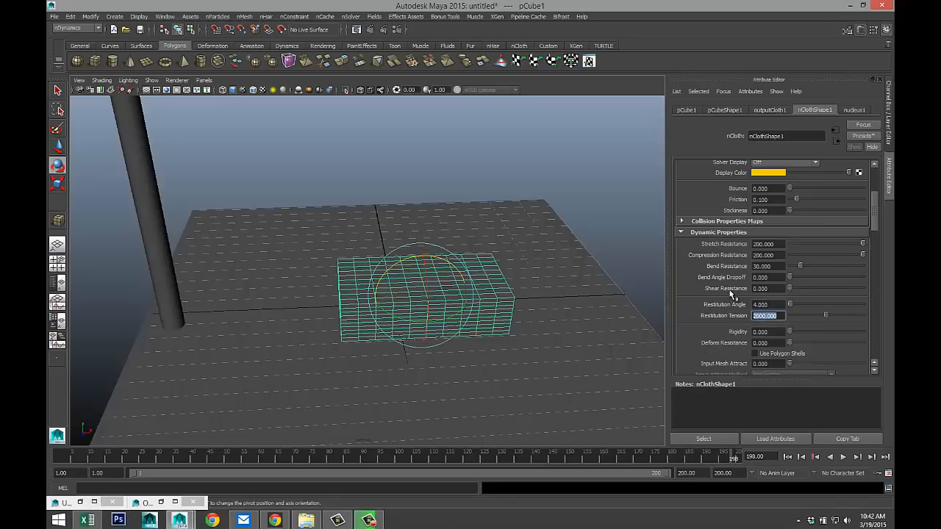
scroll("down", 3)
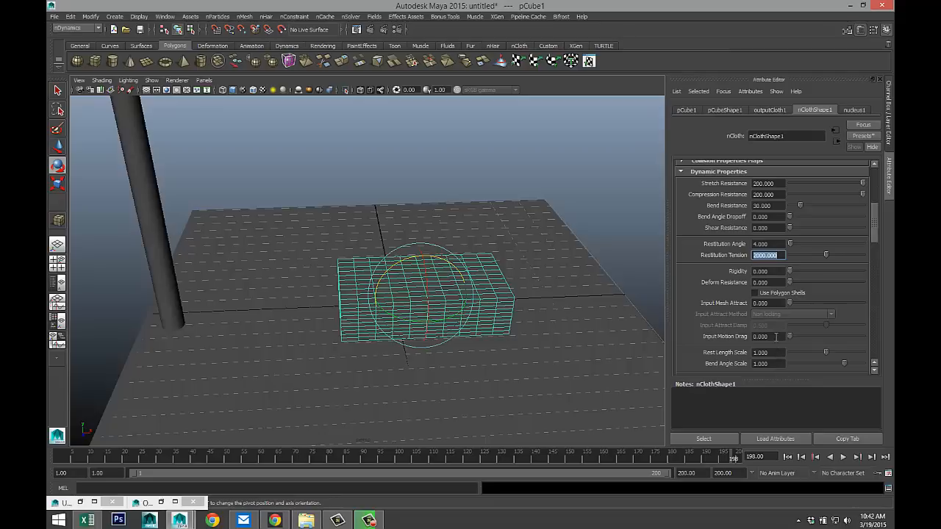
left_click(769, 283)
type("100.000")
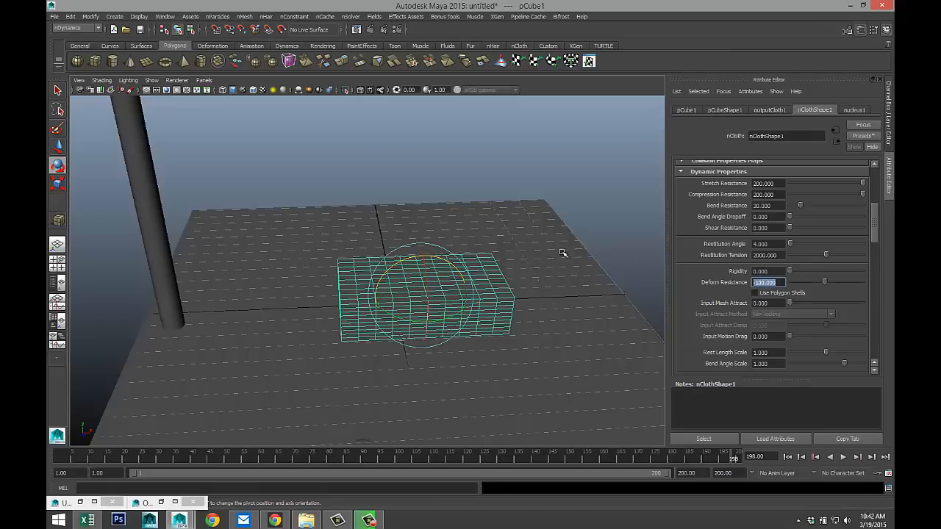
mouse_move(154, 255)
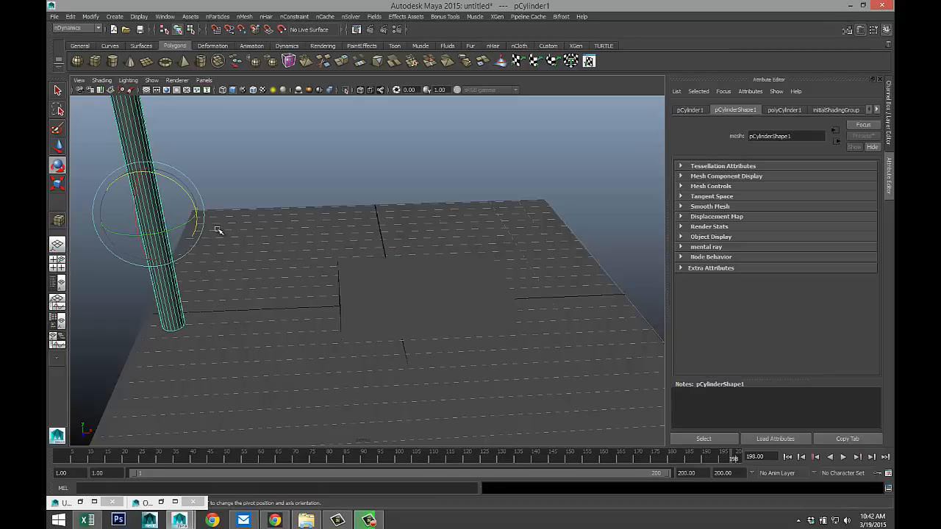
Step: Make the pole cylinder pCylinder1 a passive collider via nMesh > Create Passive Collider
left_click(244, 17)
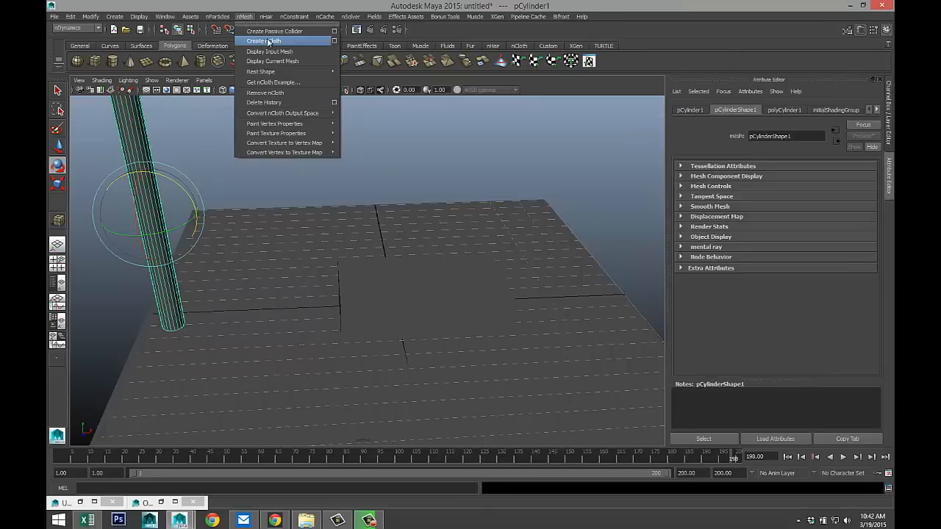
mouse_move(273, 31)
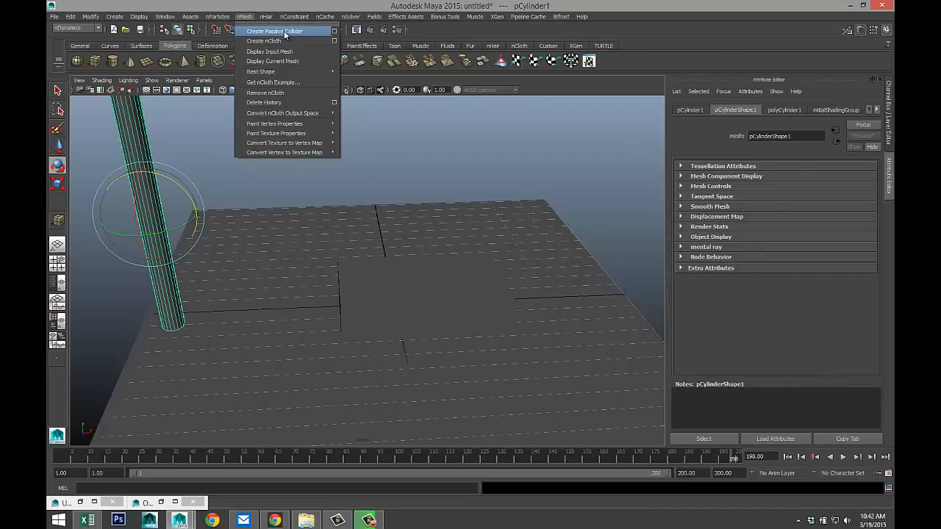
left_click(274, 31)
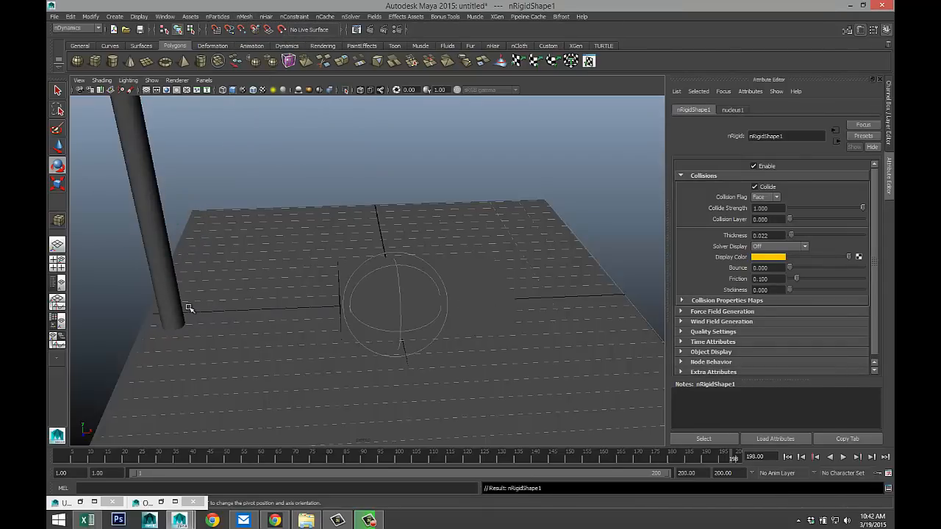
mouse_move(503, 324)
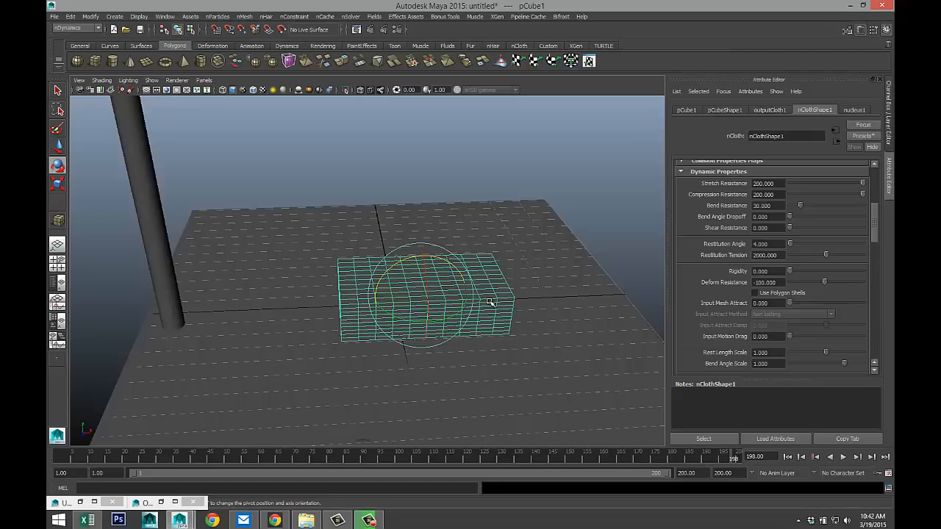
mouse_move(110, 355)
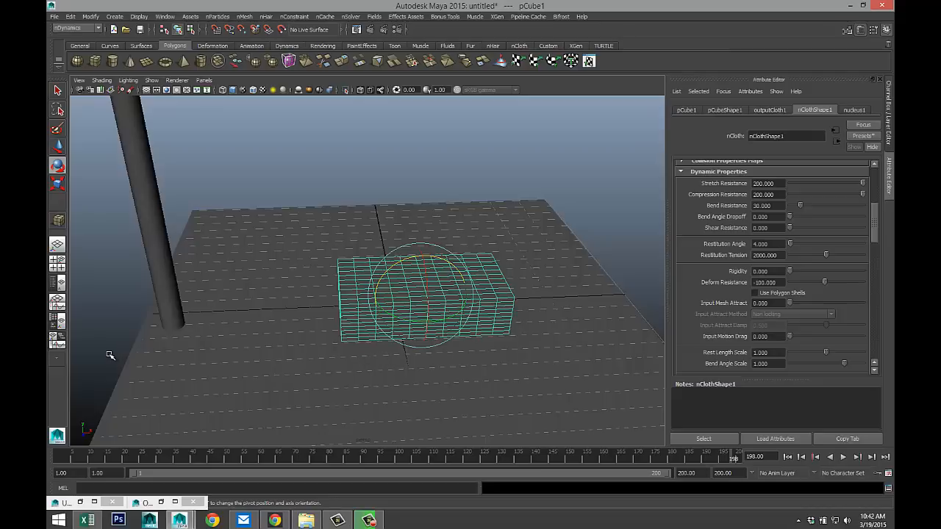
mouse_move(170, 377)
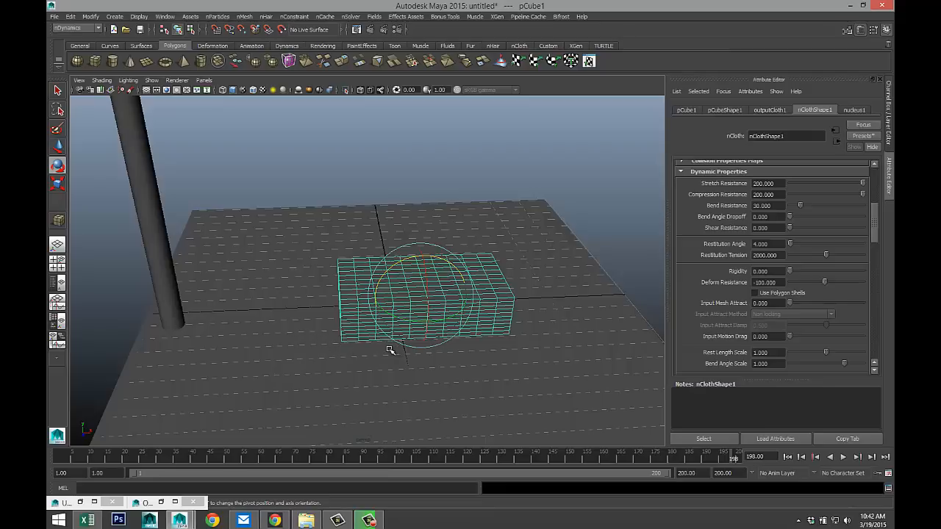
mouse_move(185, 446)
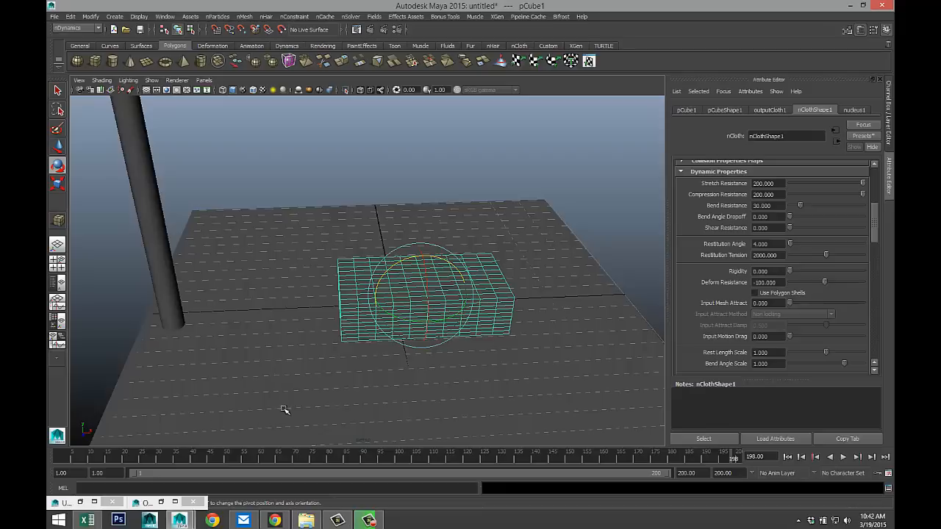
mouse_move(478, 101)
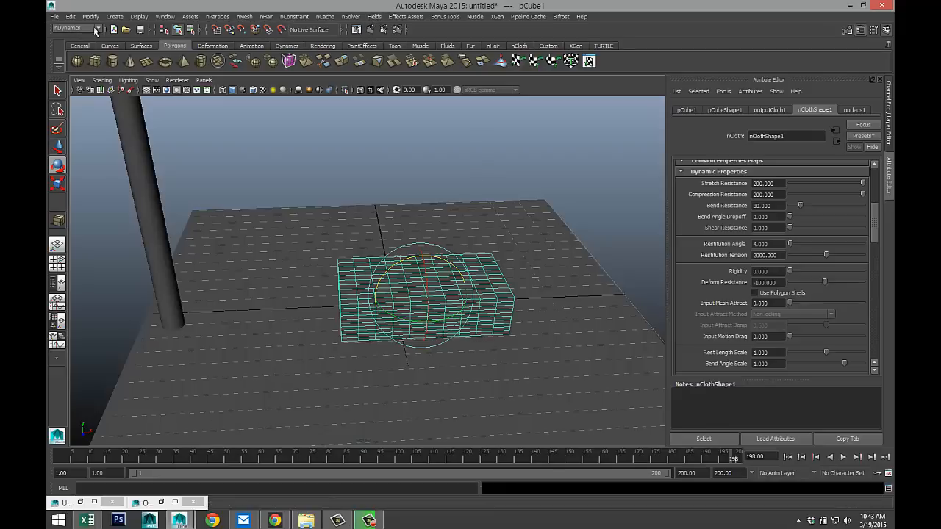
Step: Create uniformField1 with magnitude 100 and direction -1, 0, 0 along -X
left_click(375, 16)
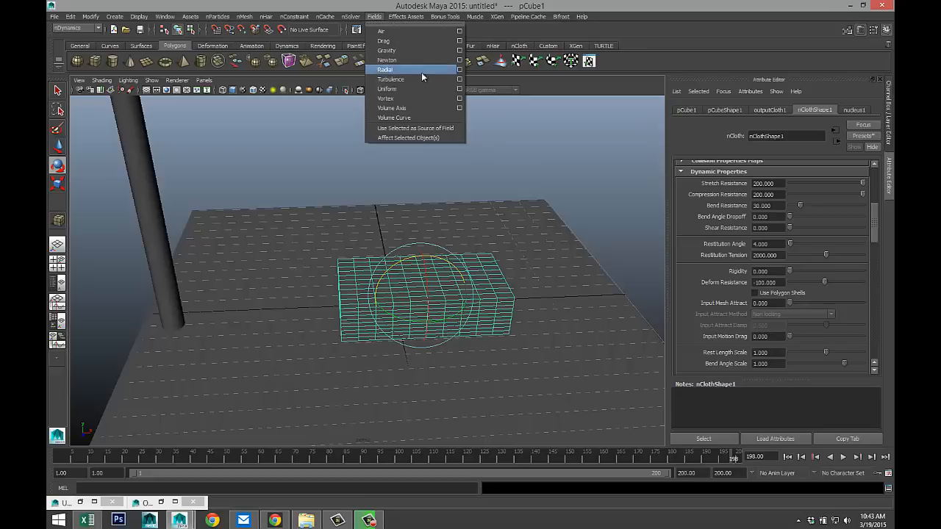
left_click(386, 89)
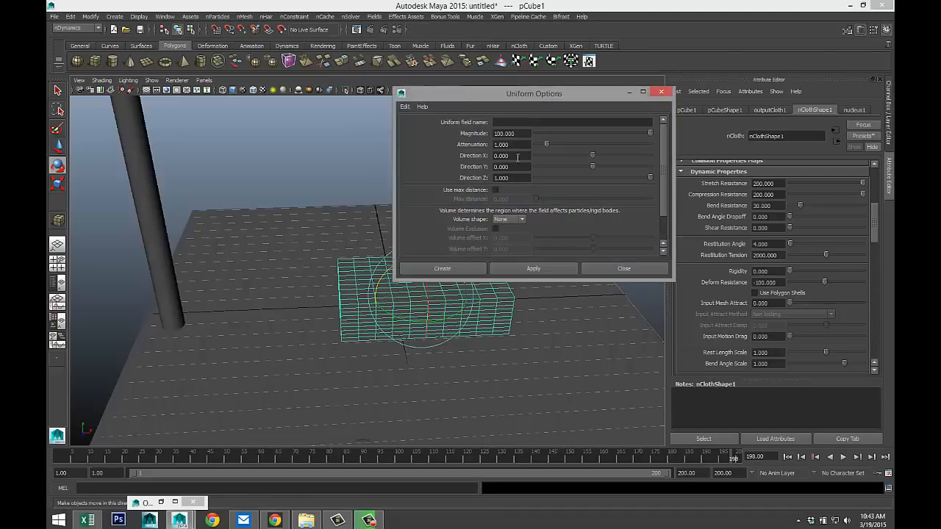
mouse_move(520, 156)
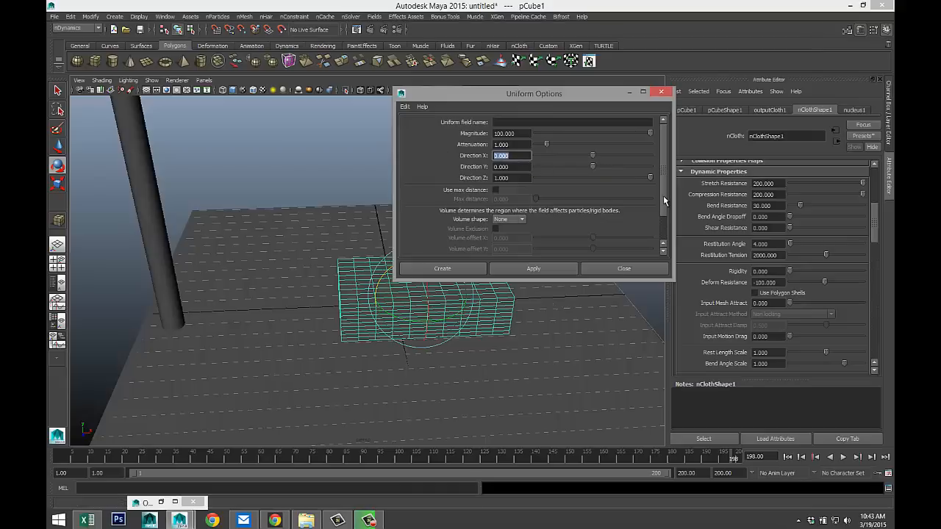
type("-1")
left_click(512, 177)
type("0")
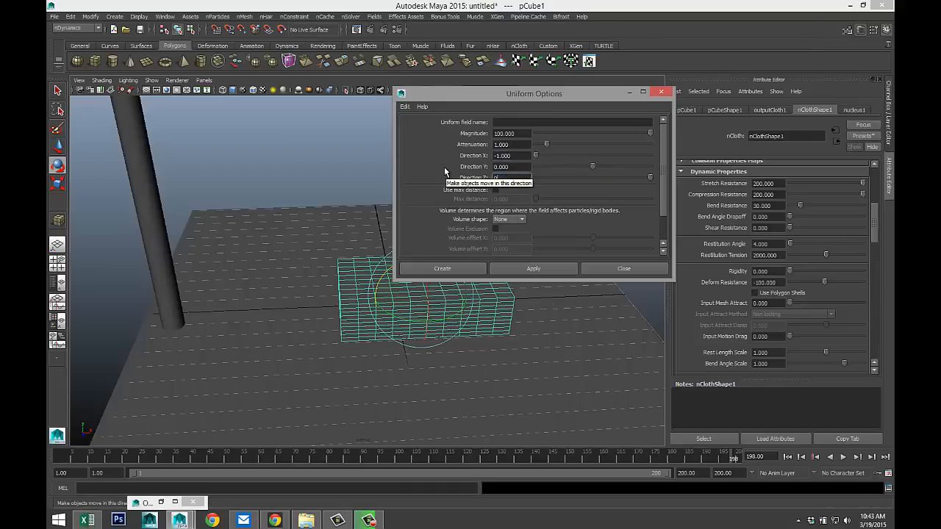
left_click(511, 178)
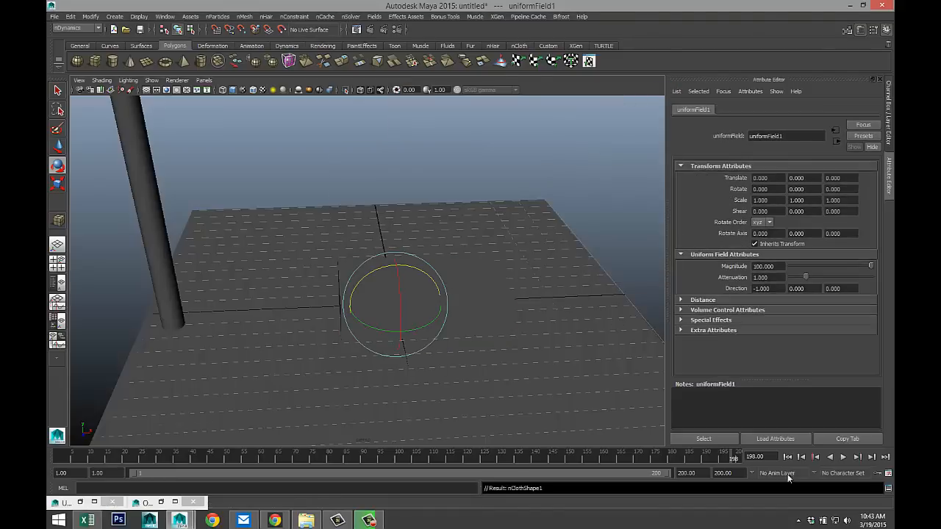
Step: Rewind to frame 1 and play so uniformField1 pushes the nCloth box
left_click(815, 456)
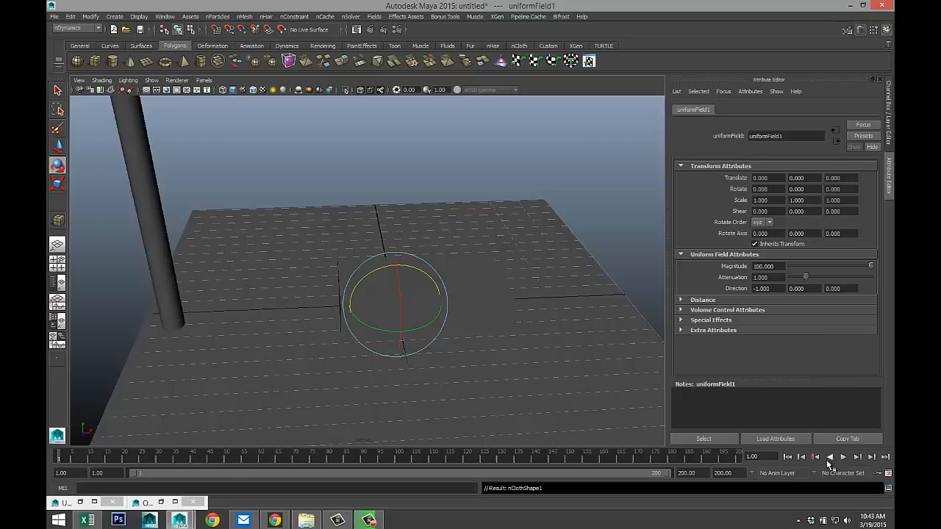
left_click(844, 456)
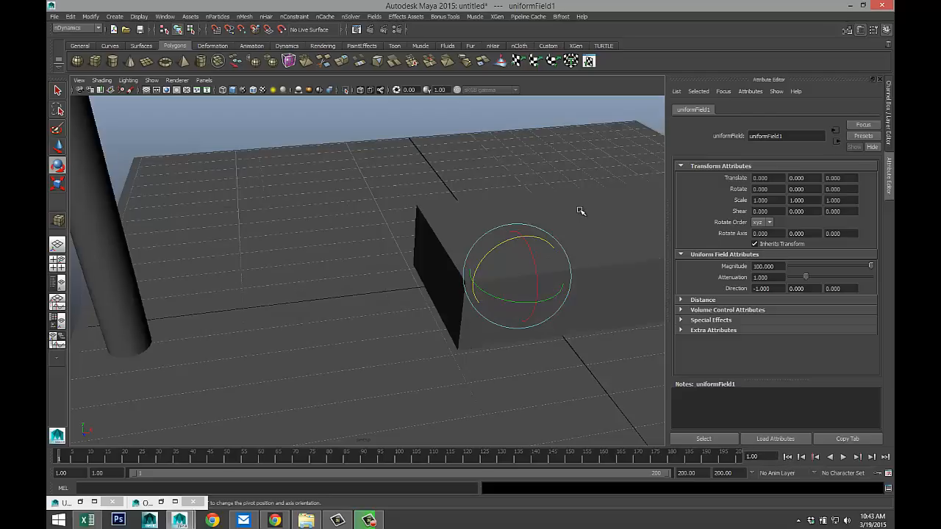
Step: Assign a new yellow blinn1 material to the box and play the simulation again
right_click(483, 261)
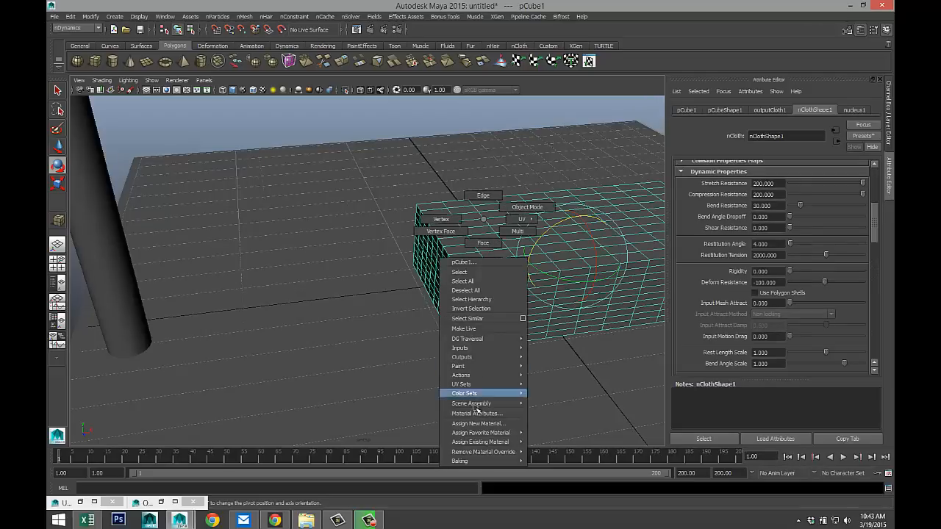
left_click(477, 423)
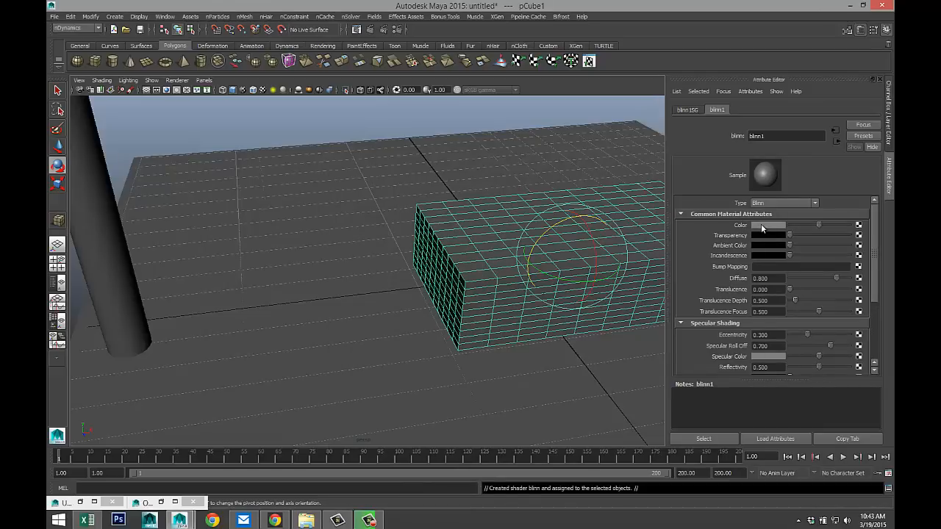
left_click(769, 225)
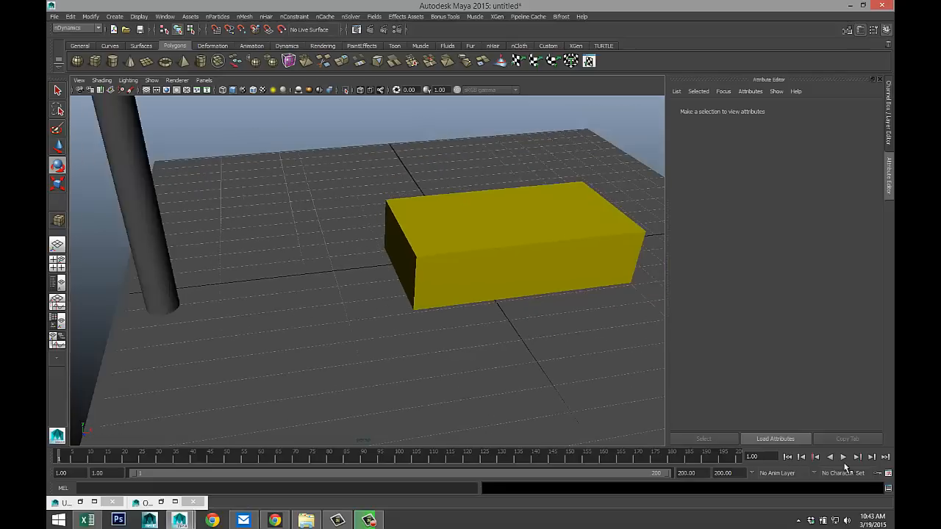
left_click(844, 457)
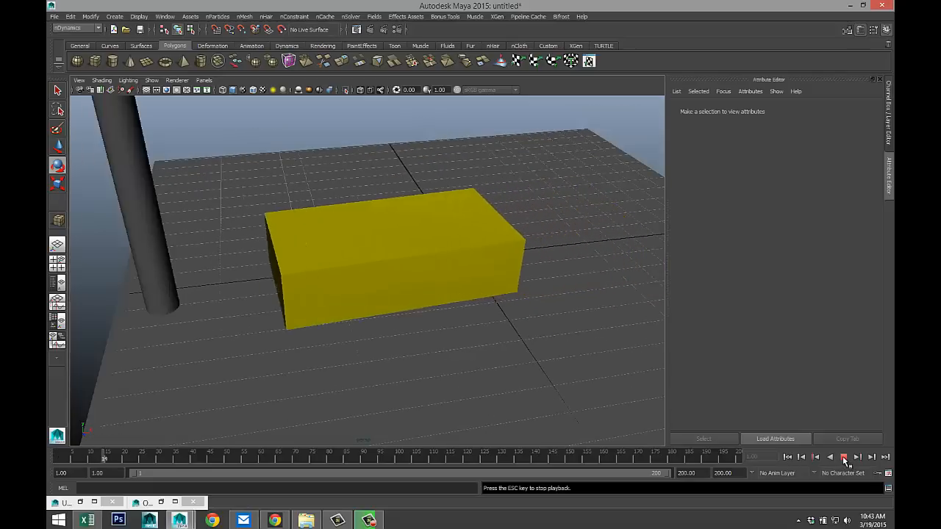